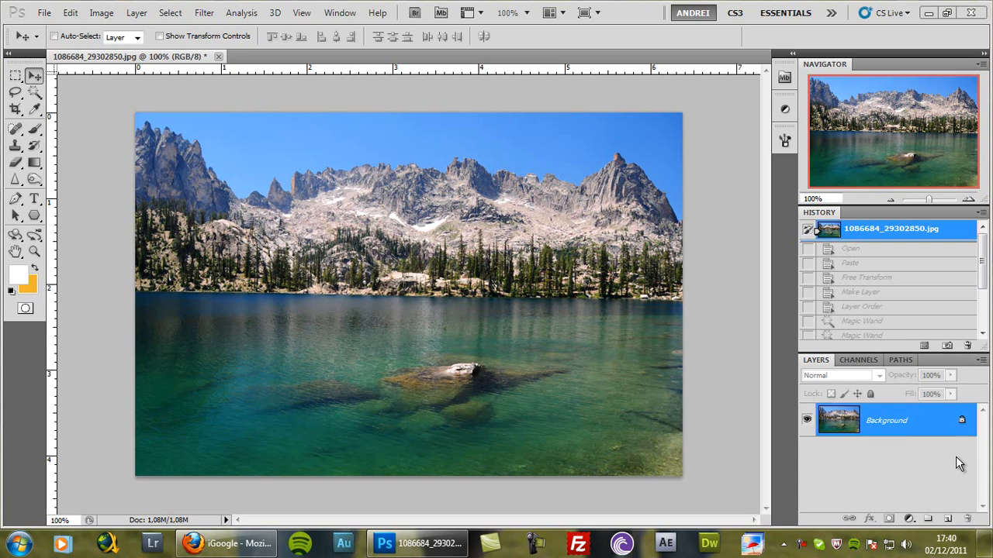
mouse_move(956, 431)
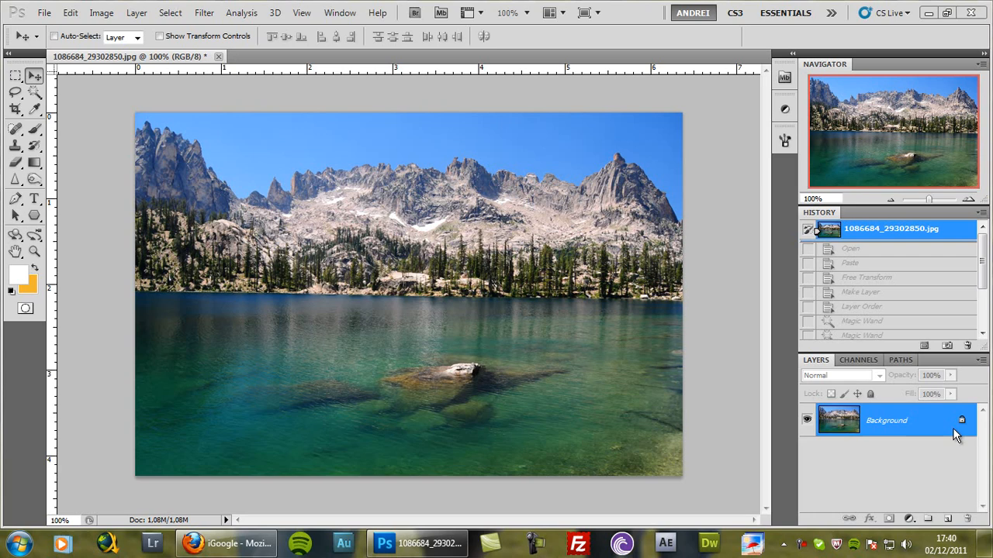
mouse_move(797, 360)
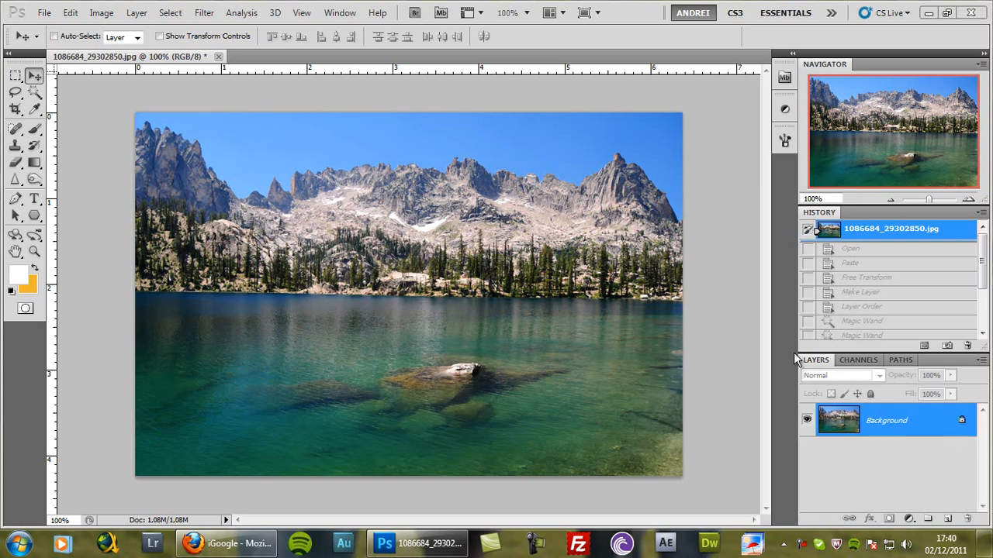
mouse_move(633, 260)
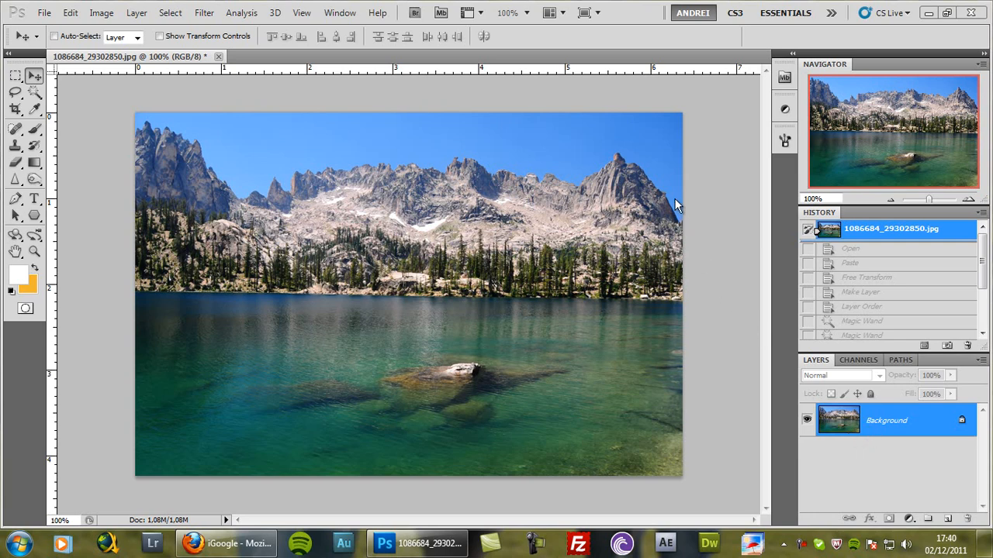
mouse_move(689, 208)
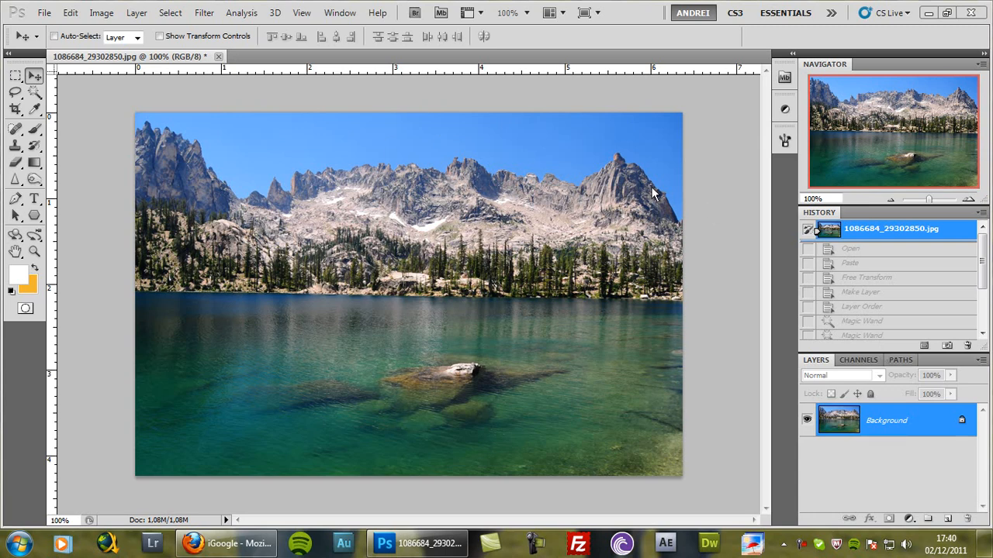
mouse_move(673, 193)
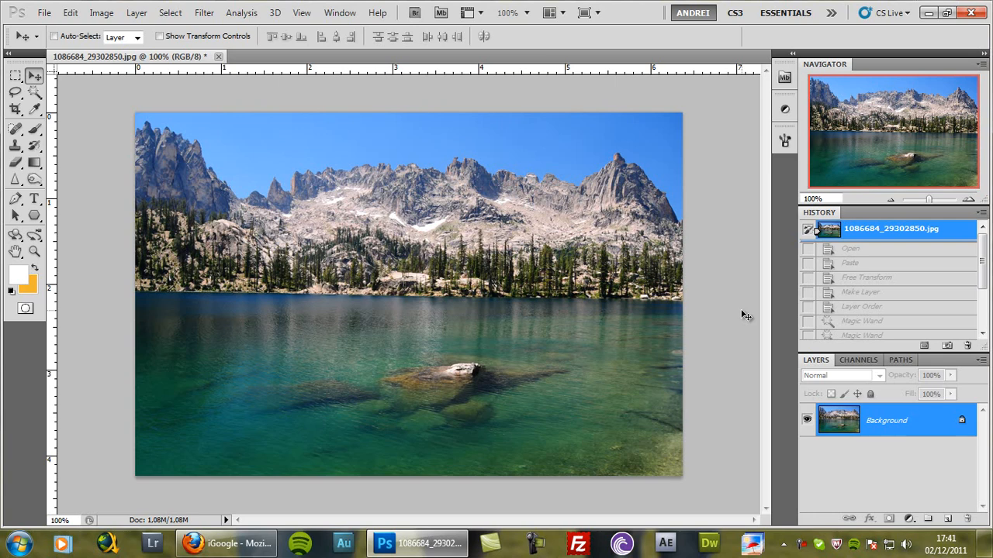
mouse_move(722, 204)
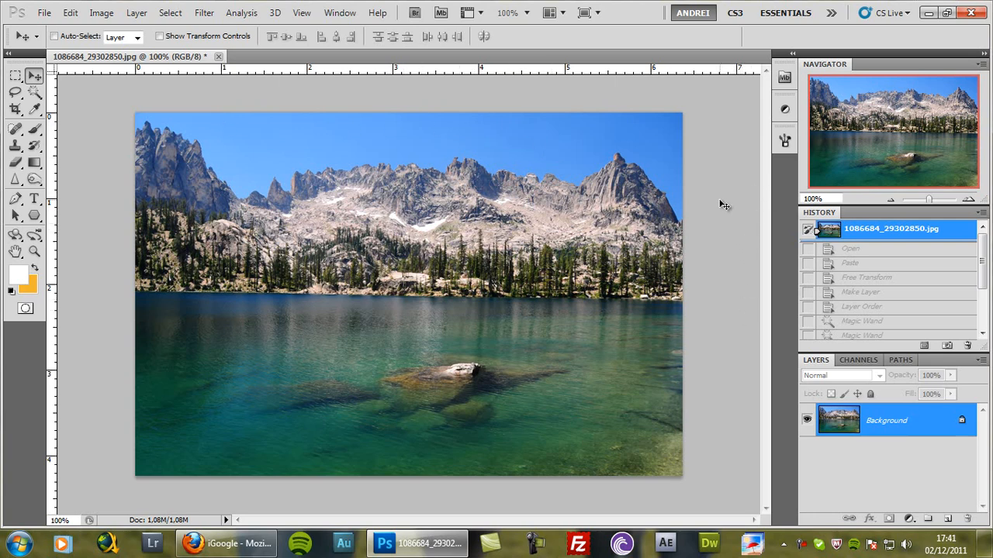
mouse_move(200, 315)
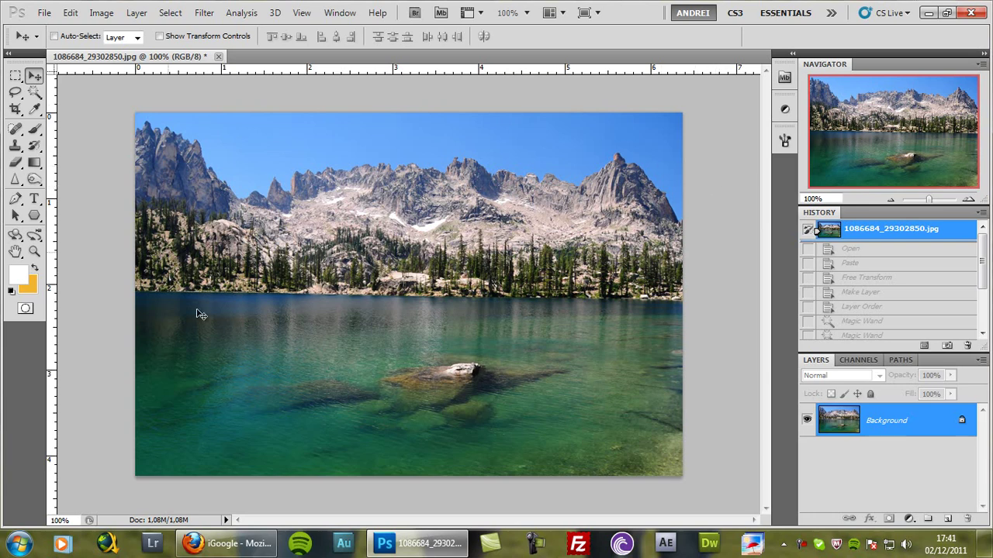
mouse_move(678, 207)
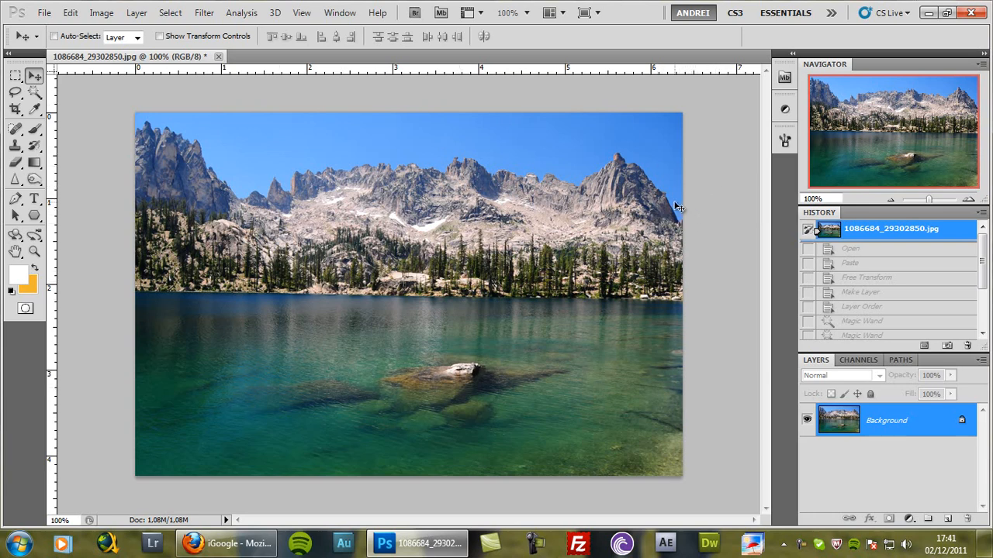
mouse_move(273, 140)
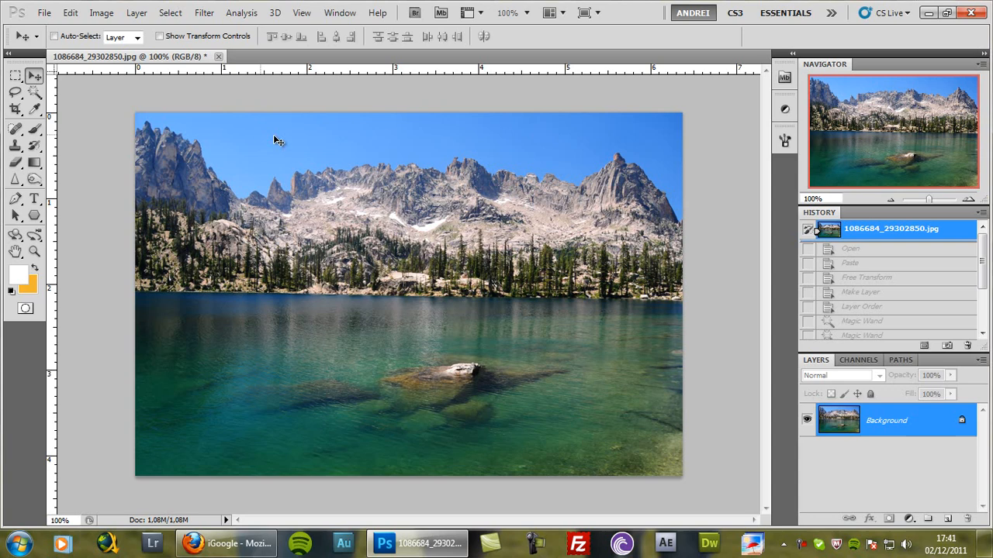
mouse_move(715, 138)
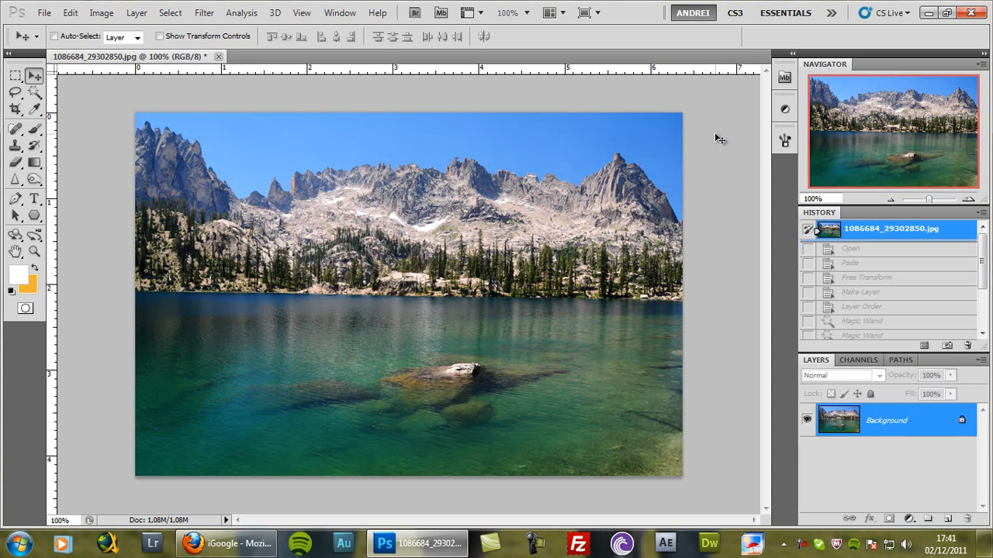
mouse_move(778, 195)
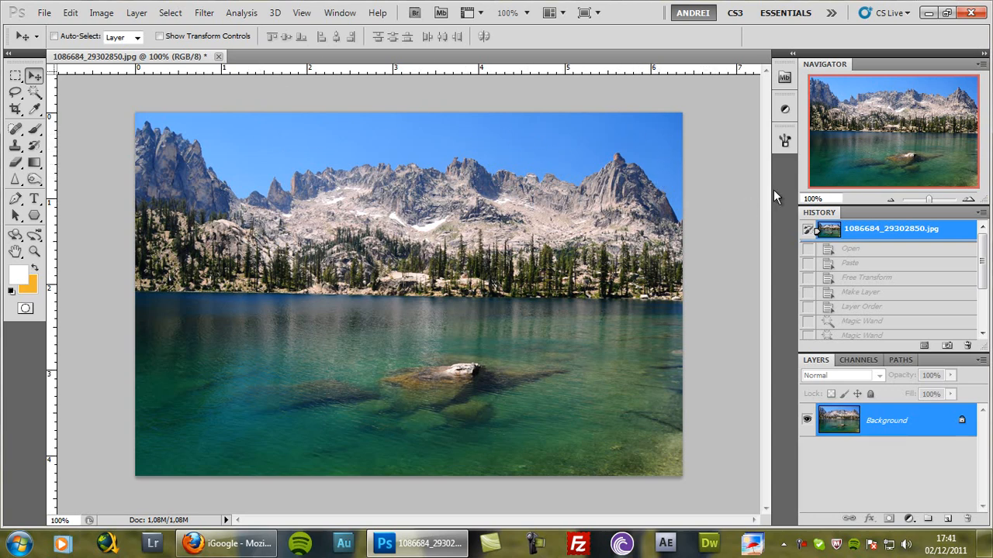
mouse_move(743, 194)
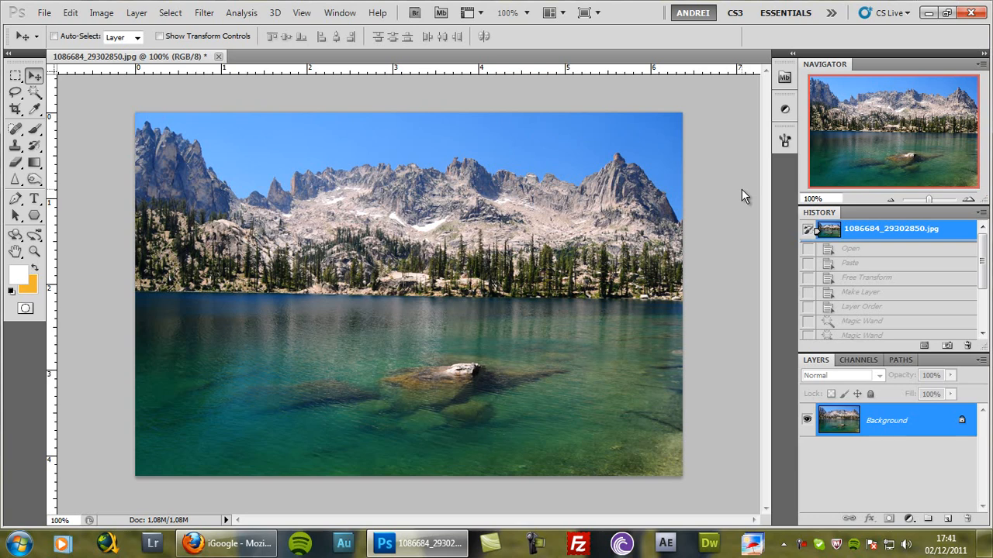
mouse_move(780, 281)
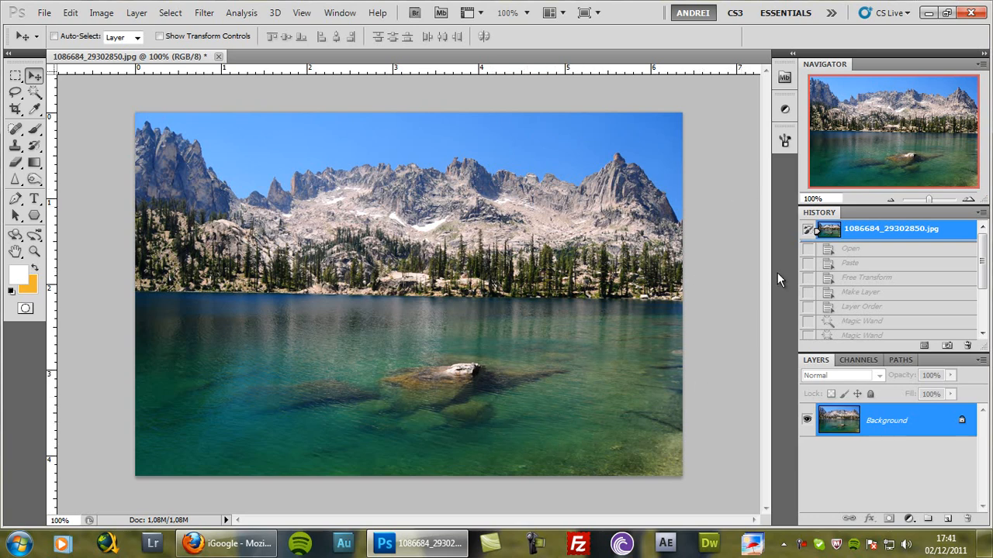
mouse_move(729, 188)
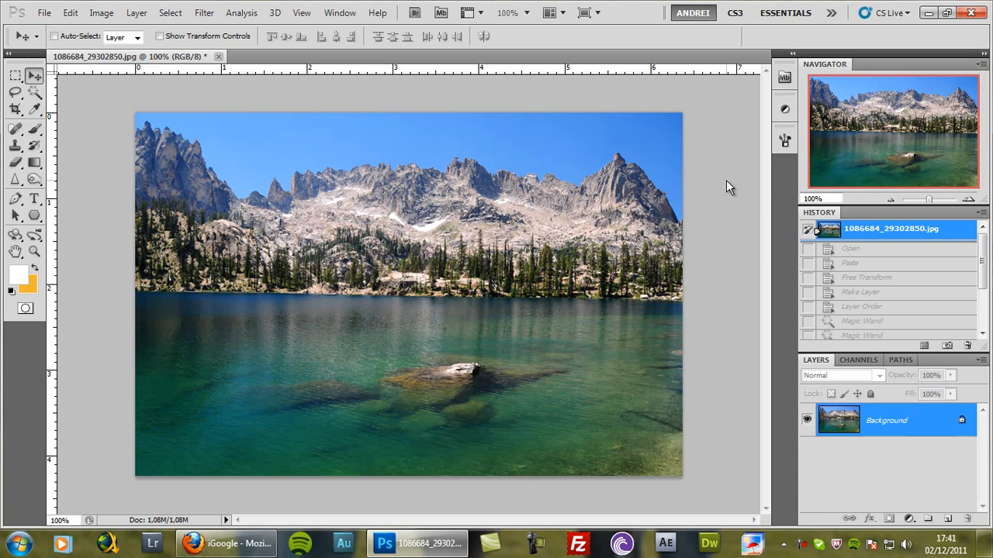
mouse_move(694, 194)
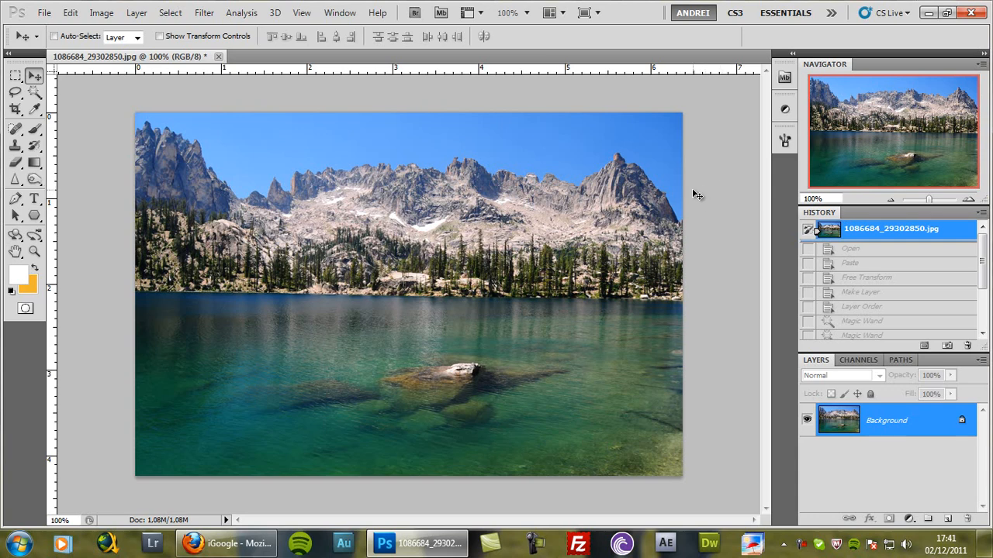
mouse_move(184, 122)
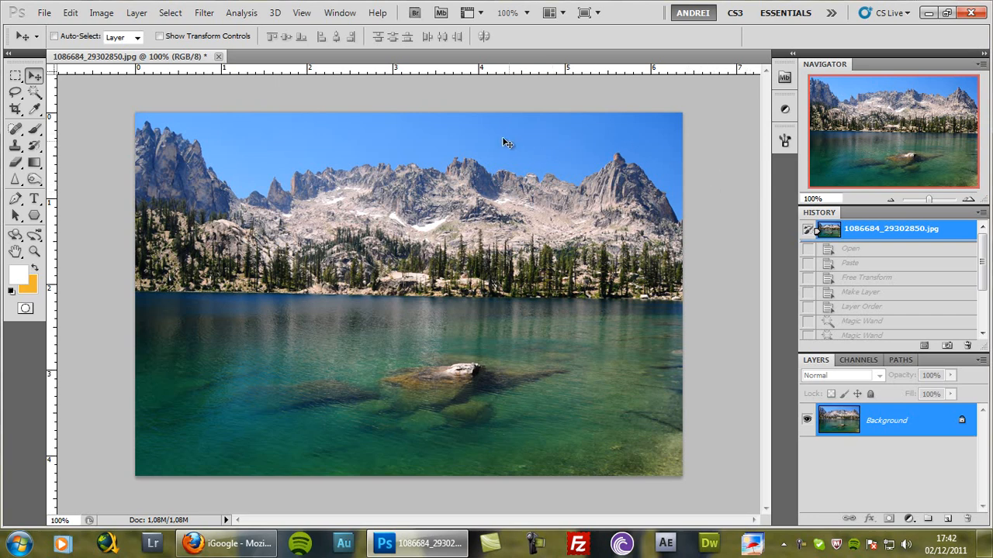
mouse_move(64, 40)
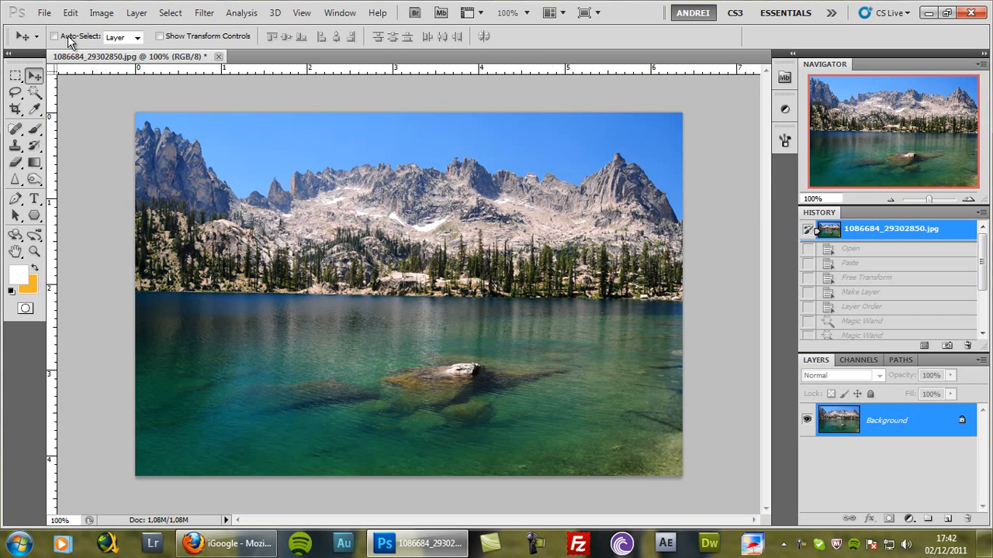
Step: Open the cloudy sky photo, select its whole canvas, then close it and return to the lake photo
click(63, 19)
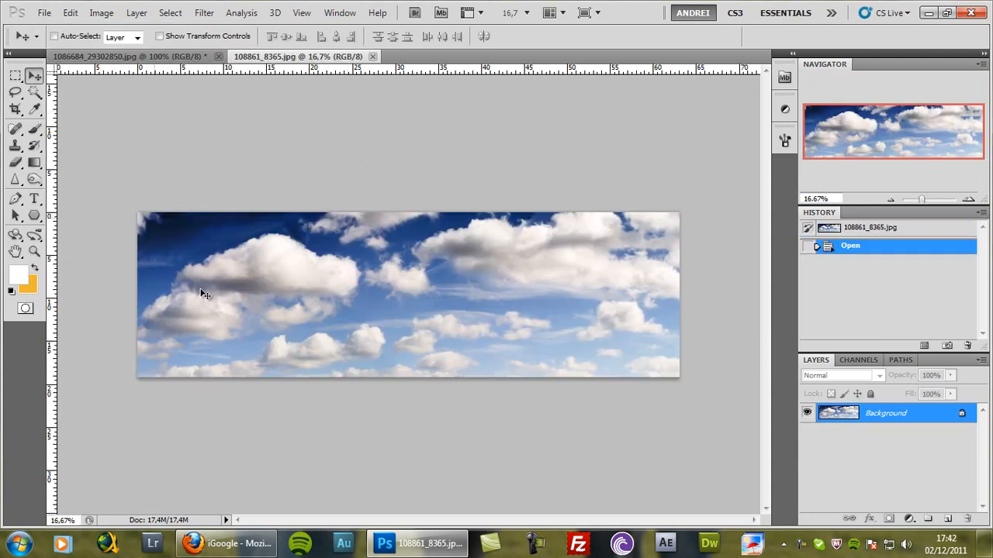
mouse_move(378, 253)
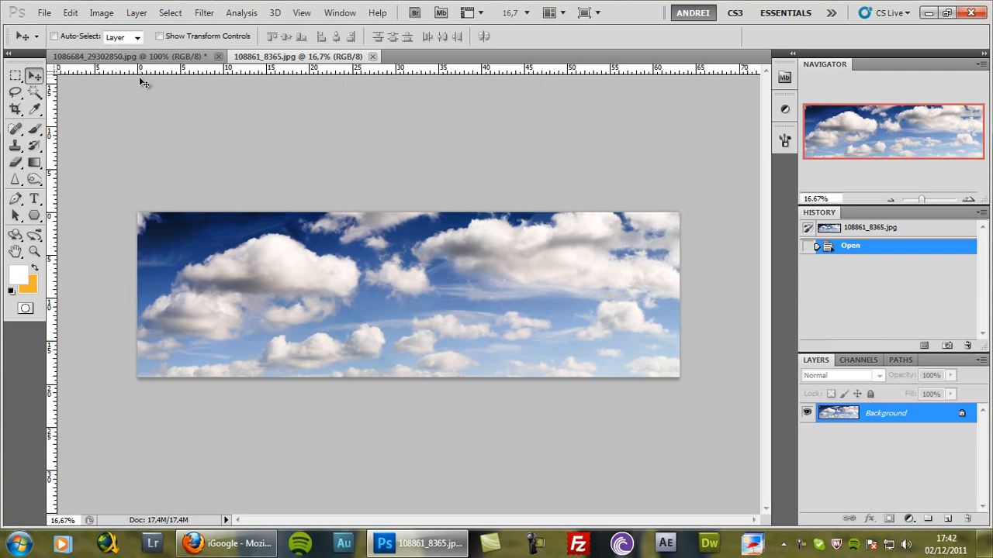
click(170, 12)
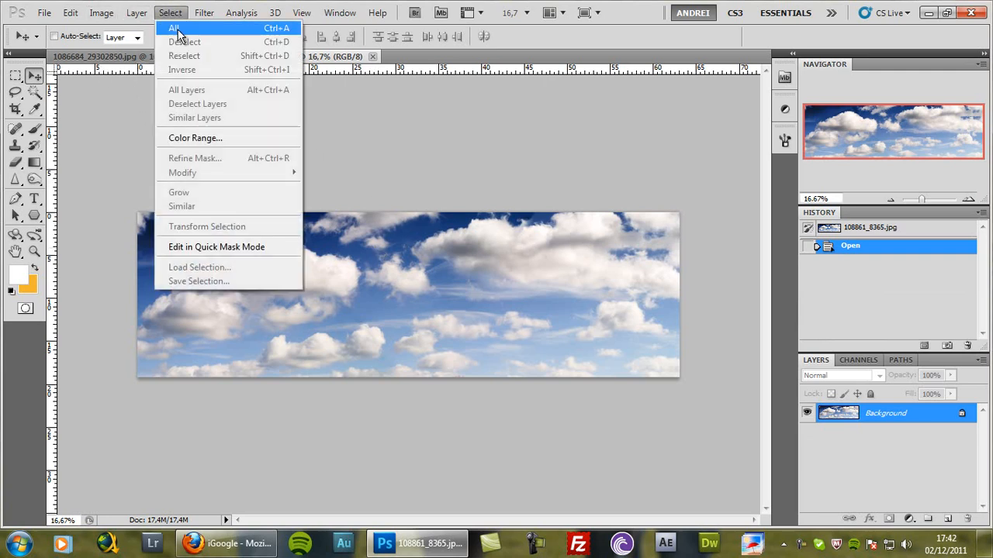
click(174, 28)
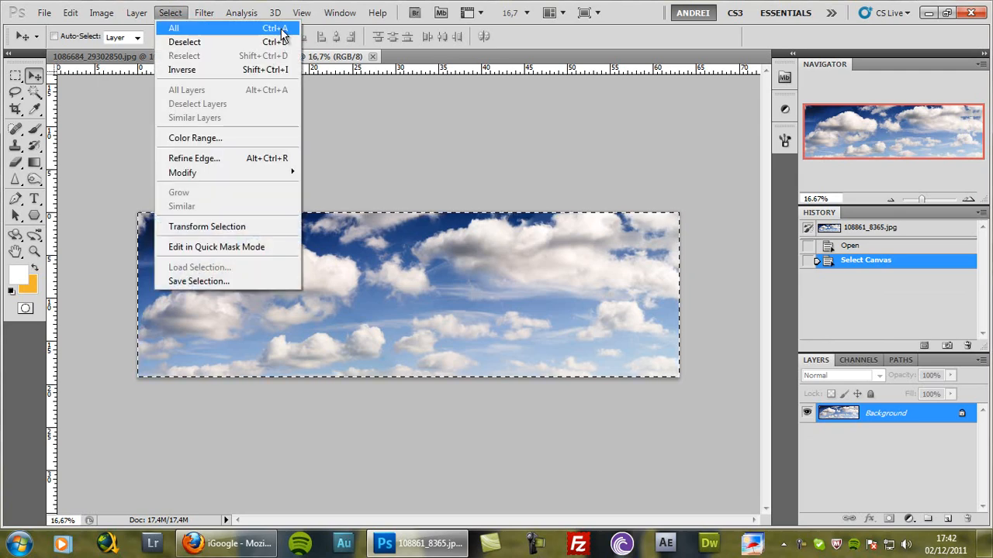
mouse_move(170, 16)
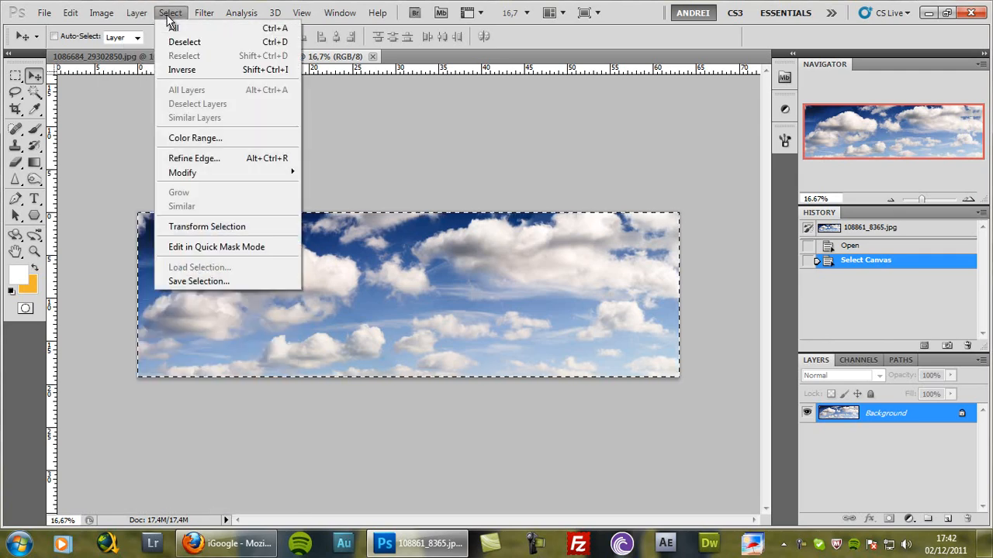
click(77, 13)
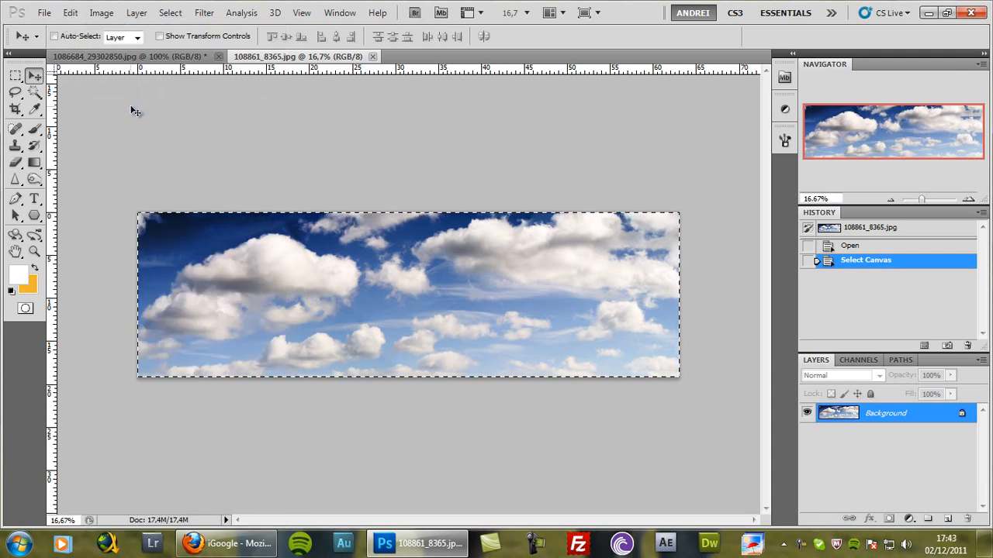
click(124, 56)
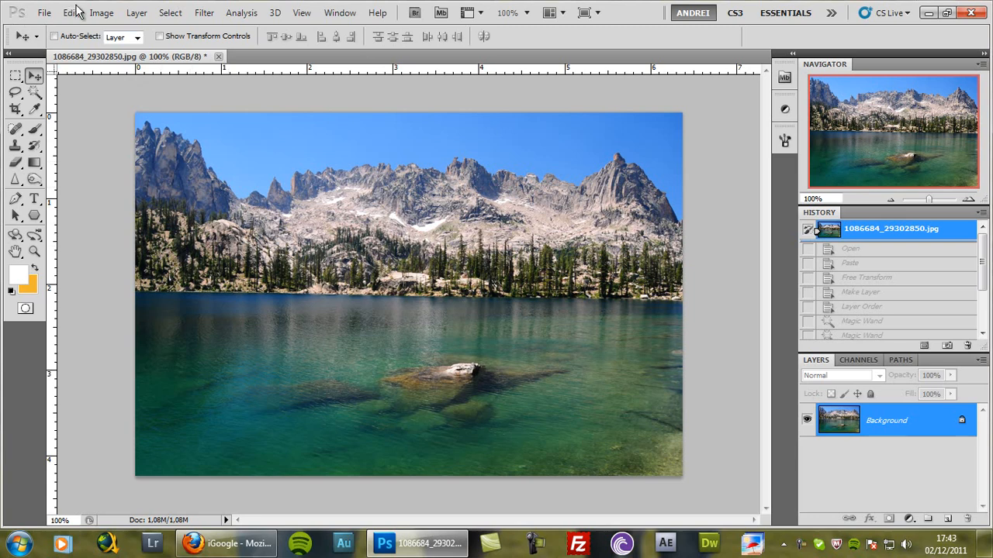
Step: Paste the clouds into the lake photo and free-transform them to span the sky
key(ctrl+v)
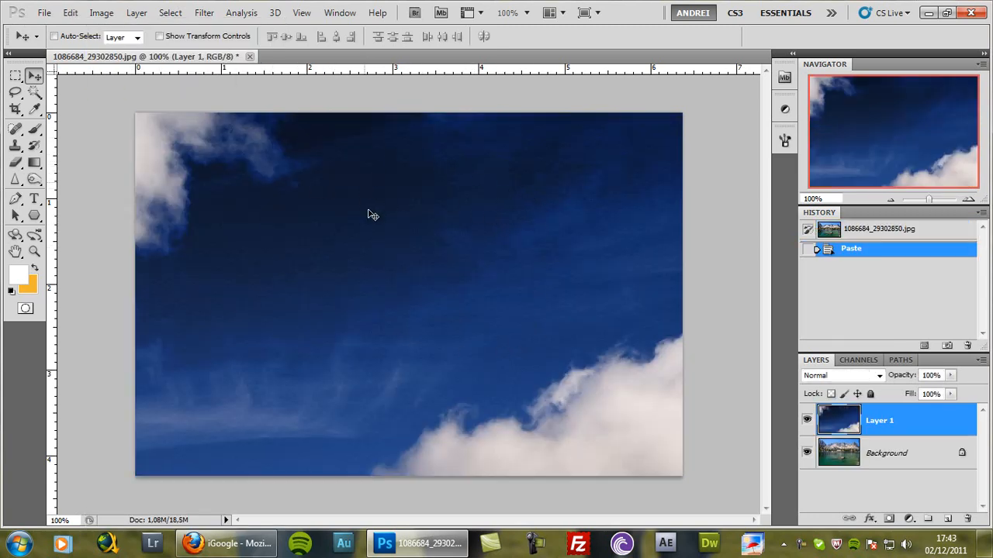
mouse_move(464, 246)
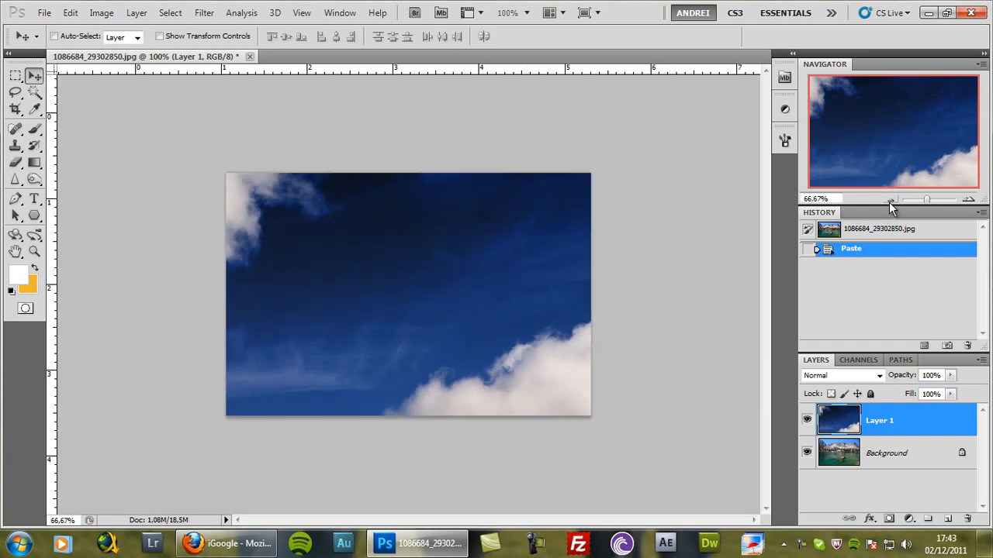
key(ctrl+t)
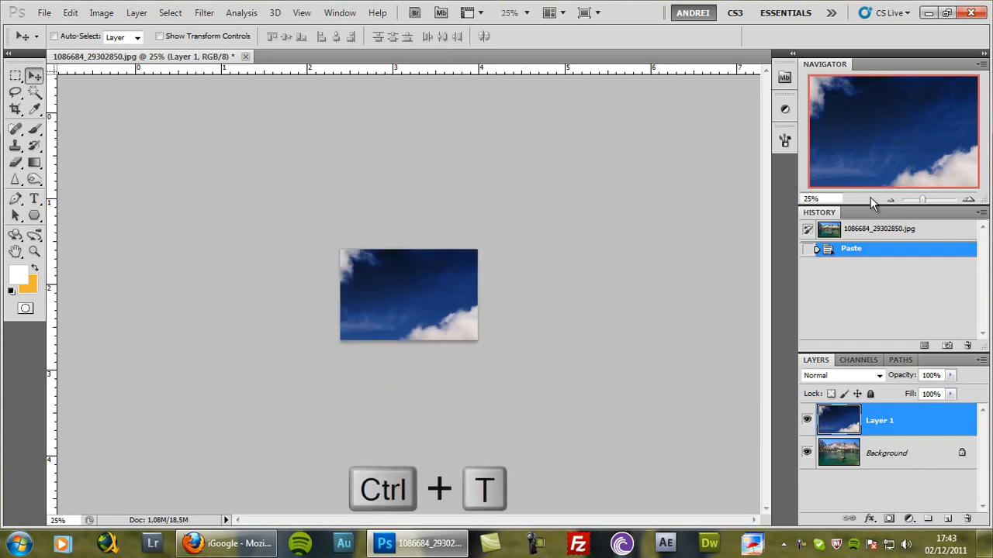
key(ctrl+t)
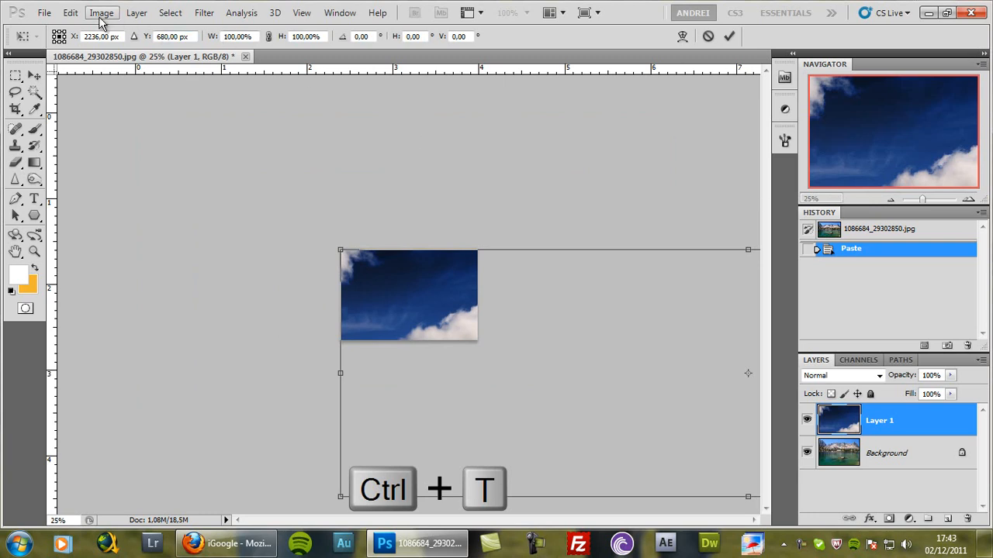
click(57, 13)
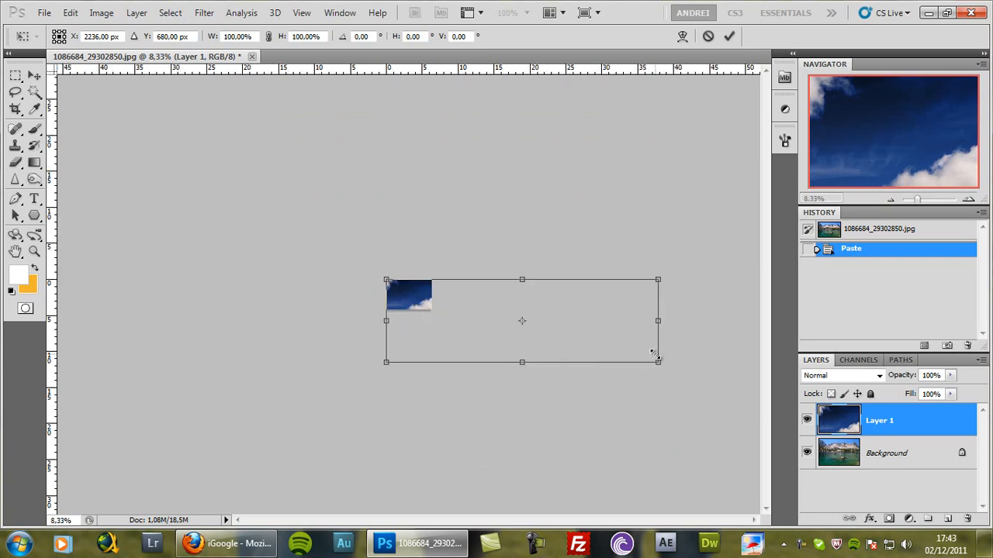
mouse_move(662, 366)
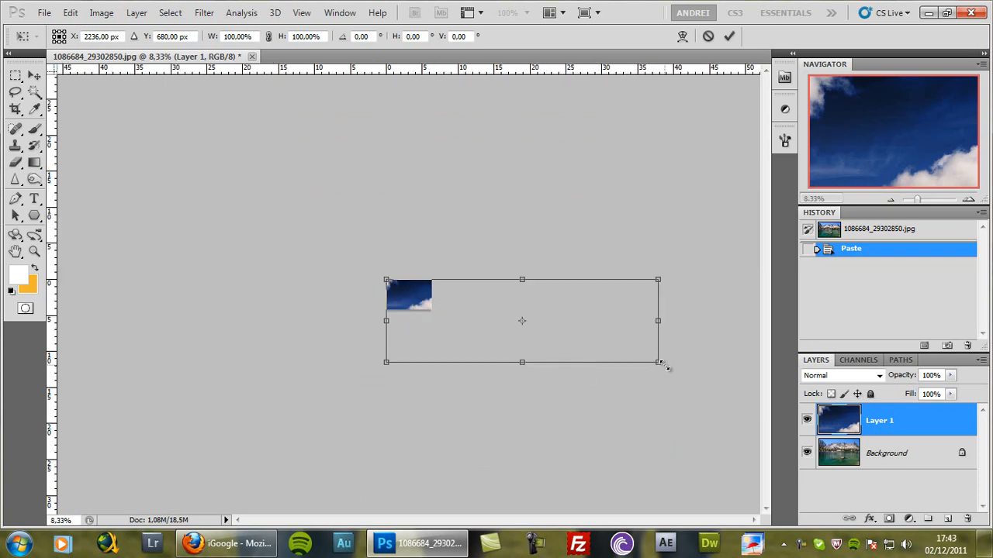
drag(659, 362, 618, 350)
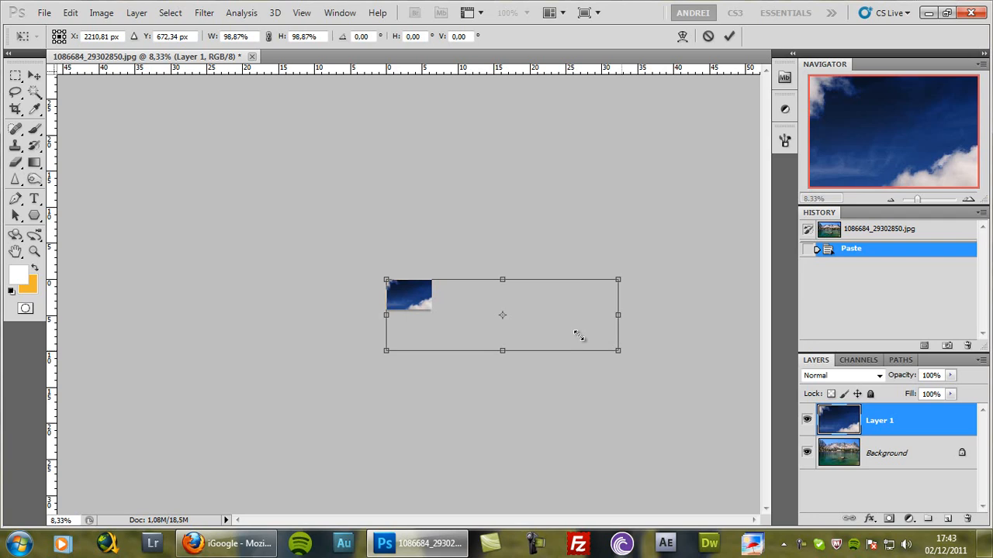
drag(618, 350, 471, 306)
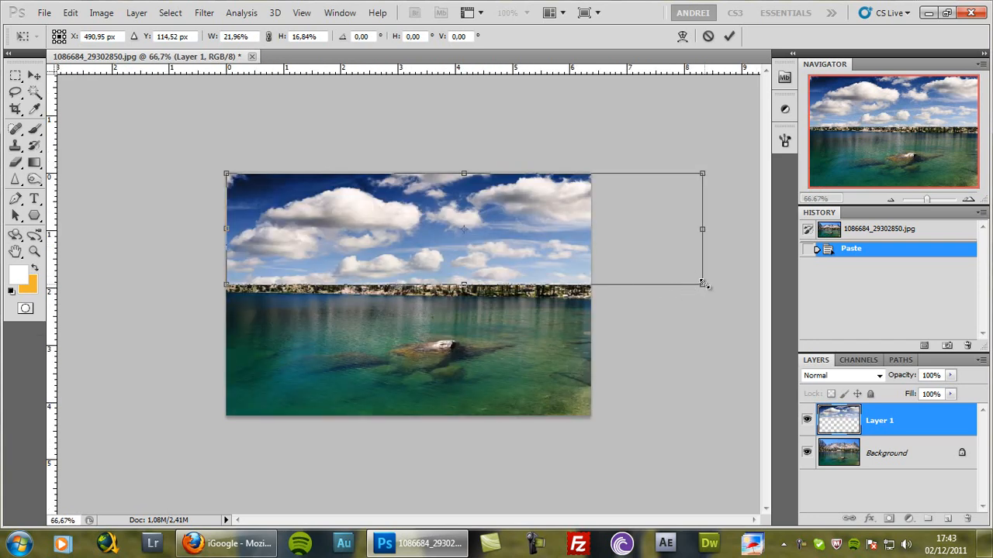
drag(702, 284, 595, 261)
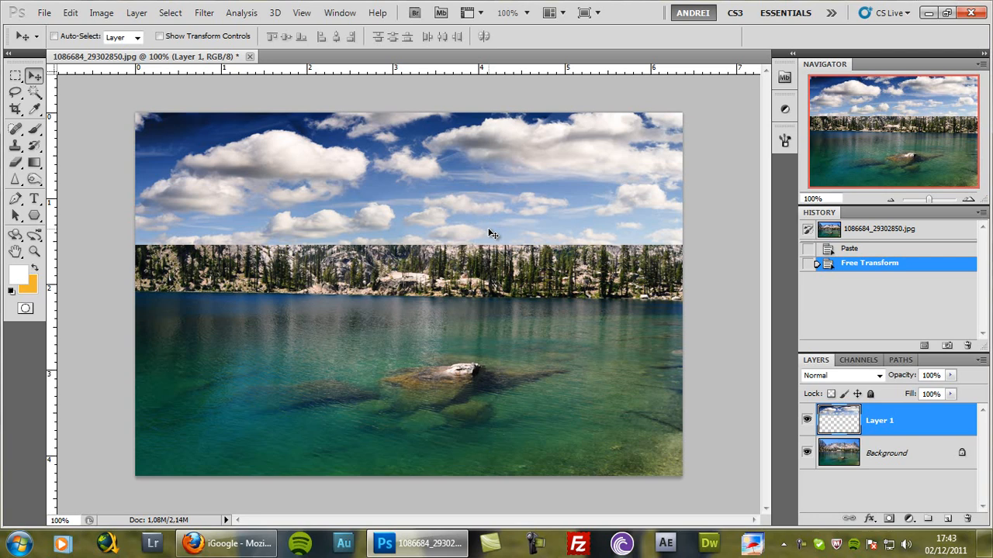
mouse_move(436, 165)
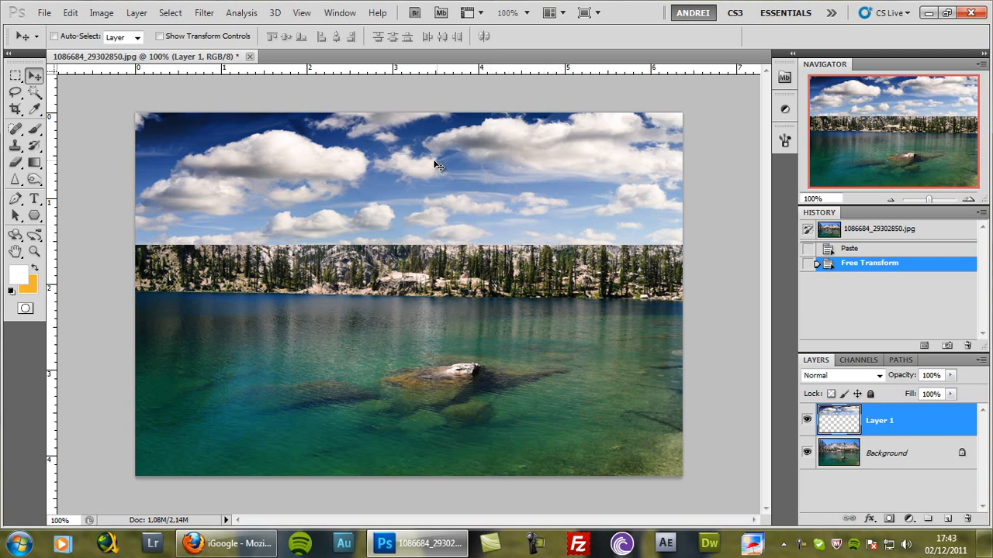
mouse_move(378, 173)
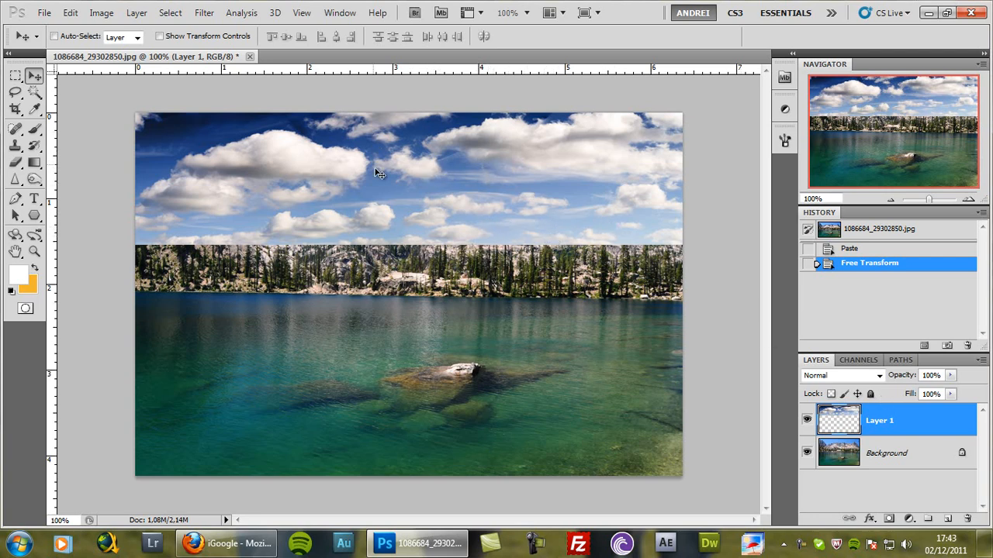
mouse_move(747, 318)
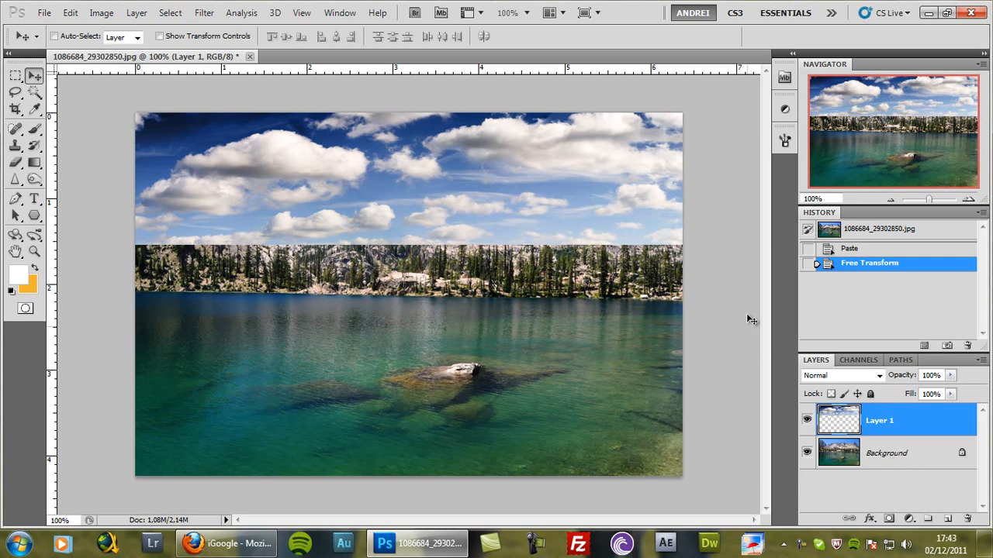
Step: Convert Background to a layer, rename layers 'sky' and 'landscape', and move sky below landscape
click(886, 453)
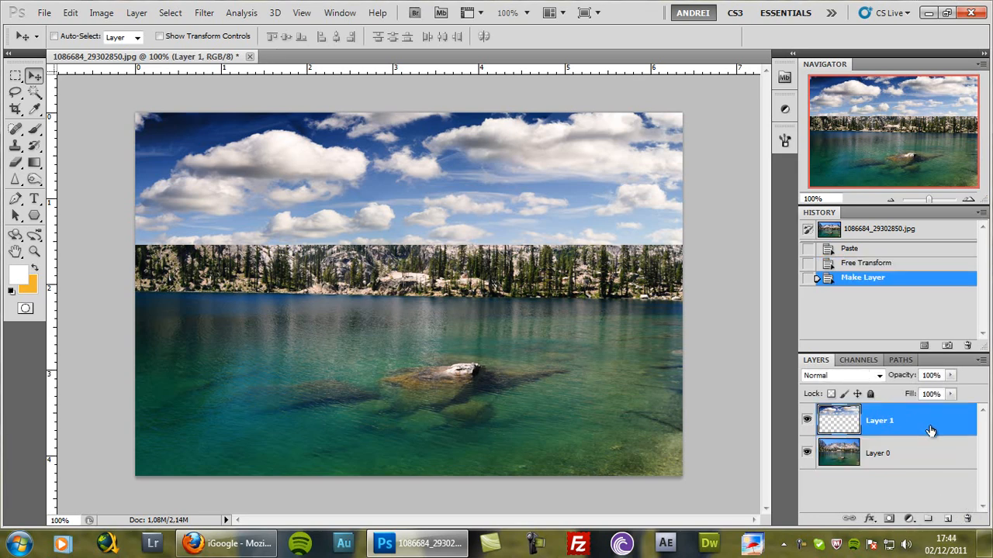
double_click(880, 420)
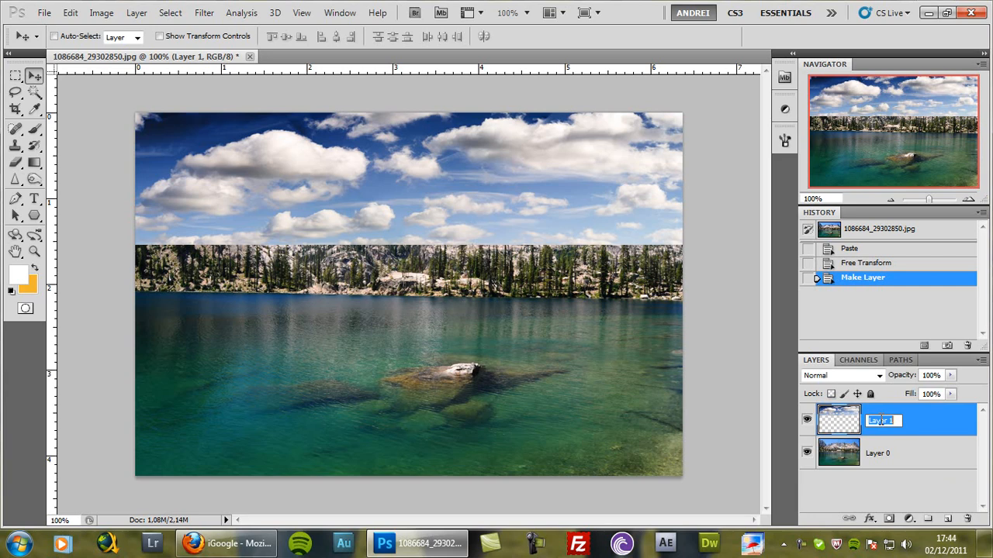
text(sk)
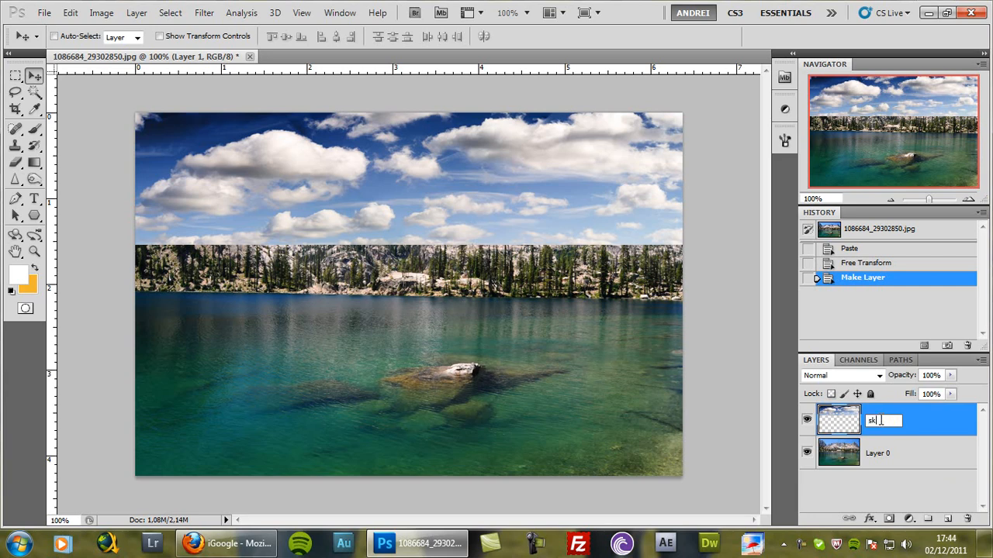
click(879, 453)
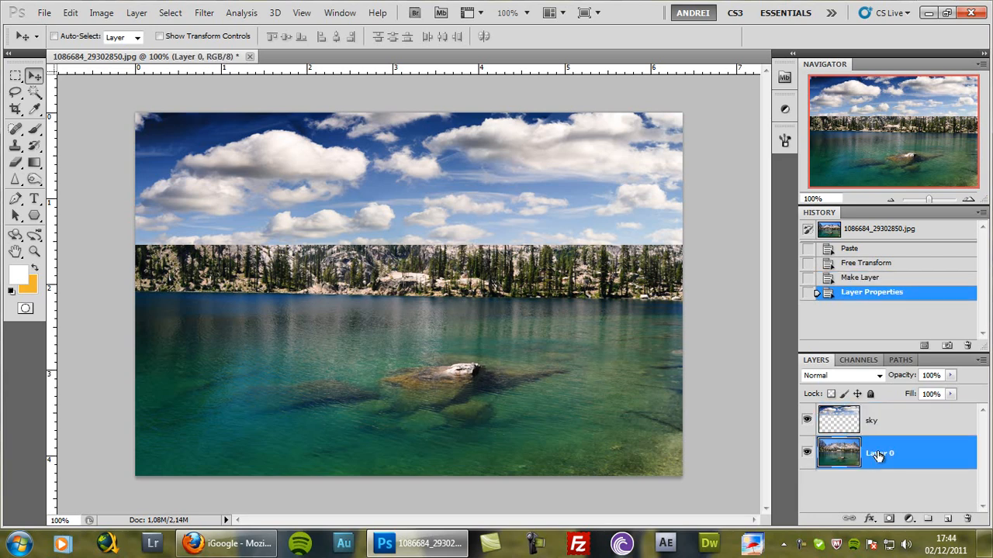
double_click(879, 452)
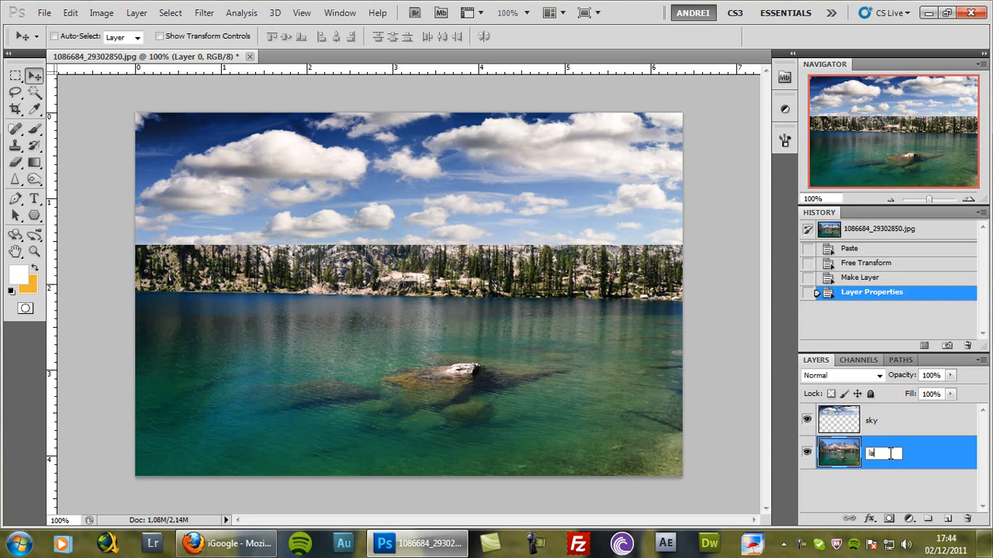
text(landscape)
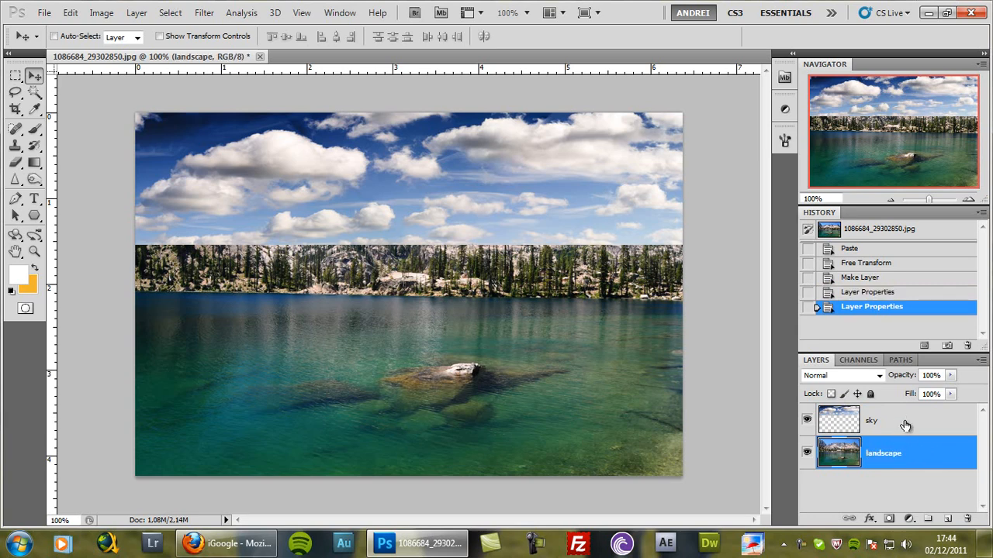
click(872, 419)
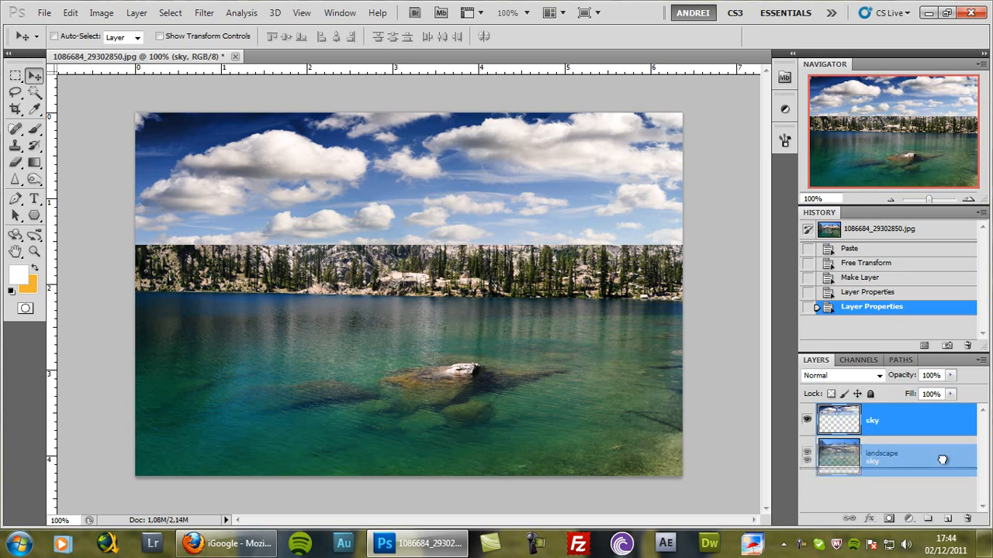
drag(881, 456, 883, 420)
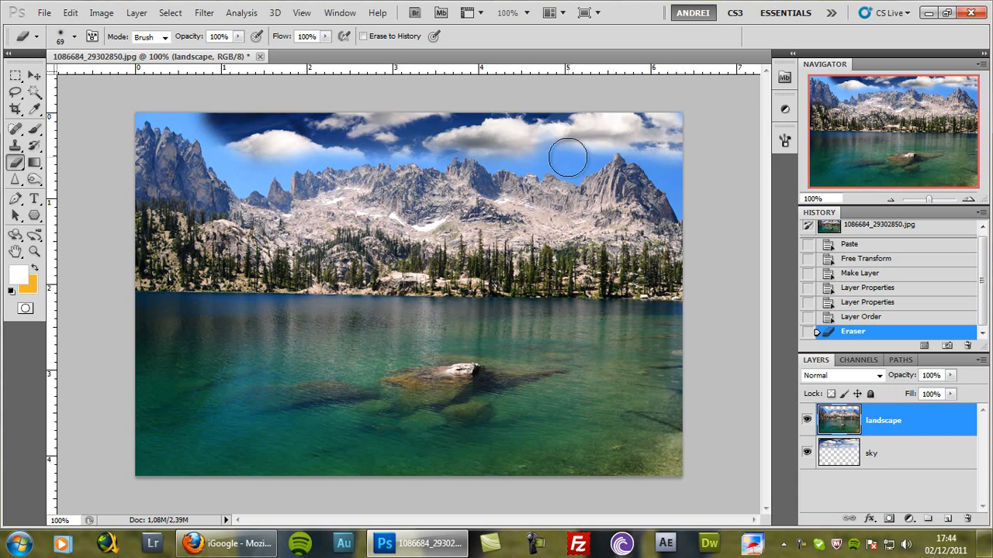
mouse_move(703, 222)
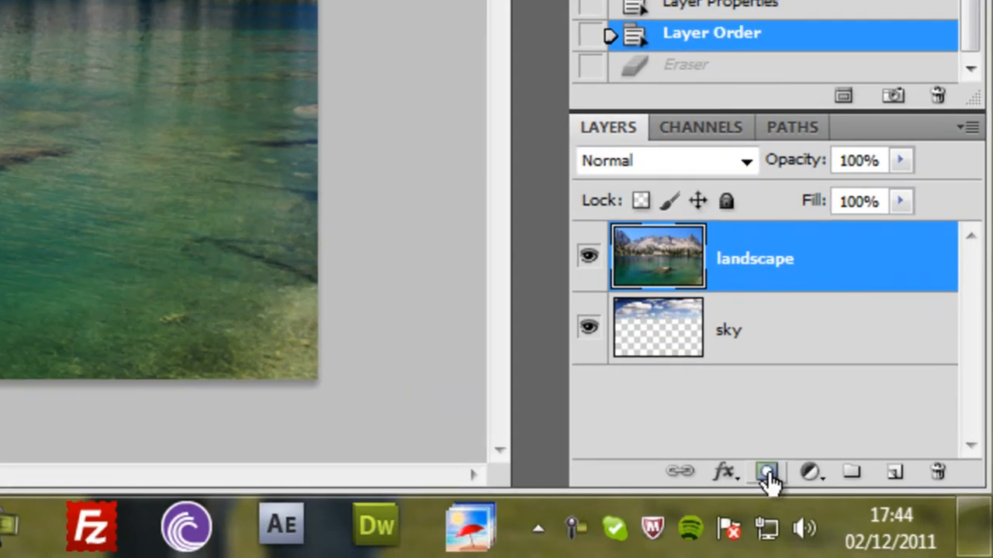
Step: Add a Reveal All layer mask to the landscape layer
click(120, 20)
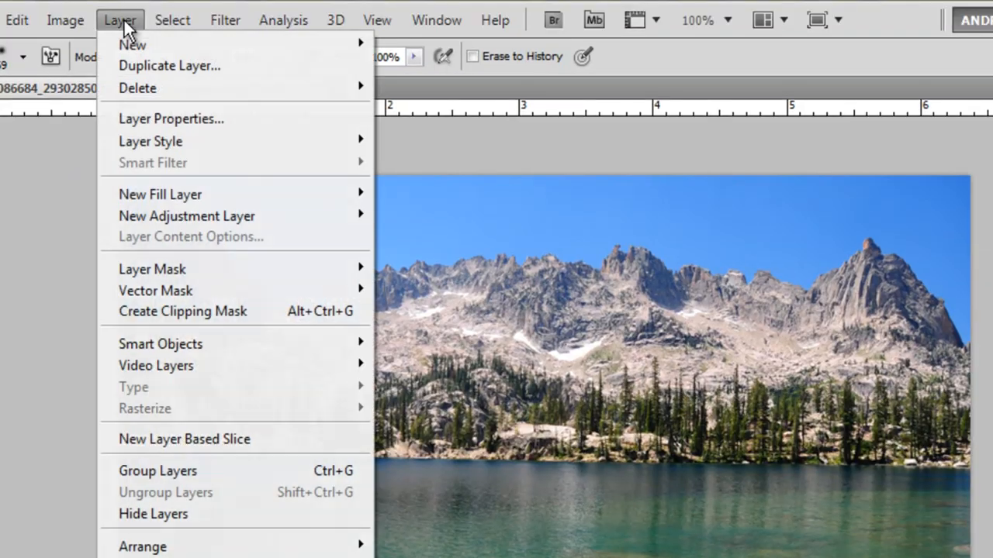
mouse_move(152, 269)
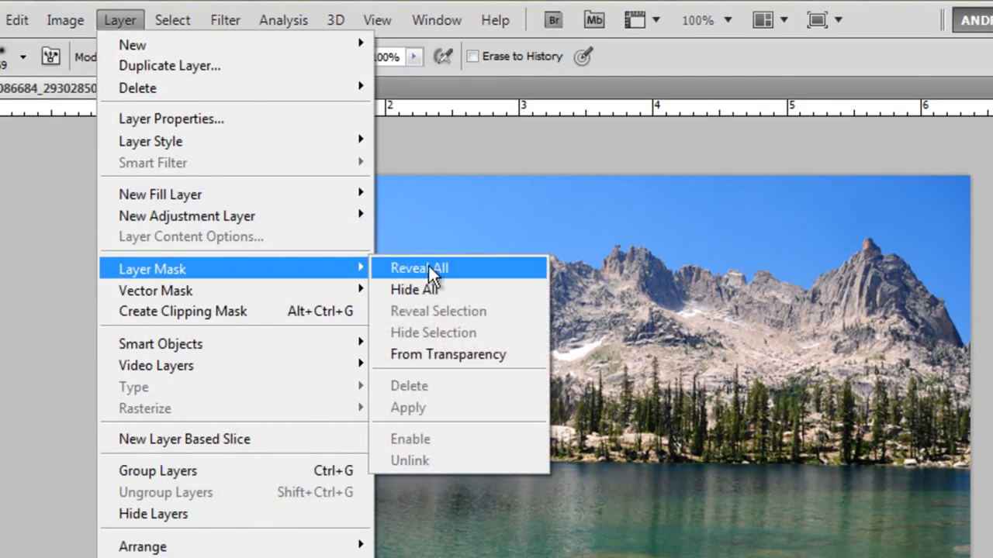
click(419, 267)
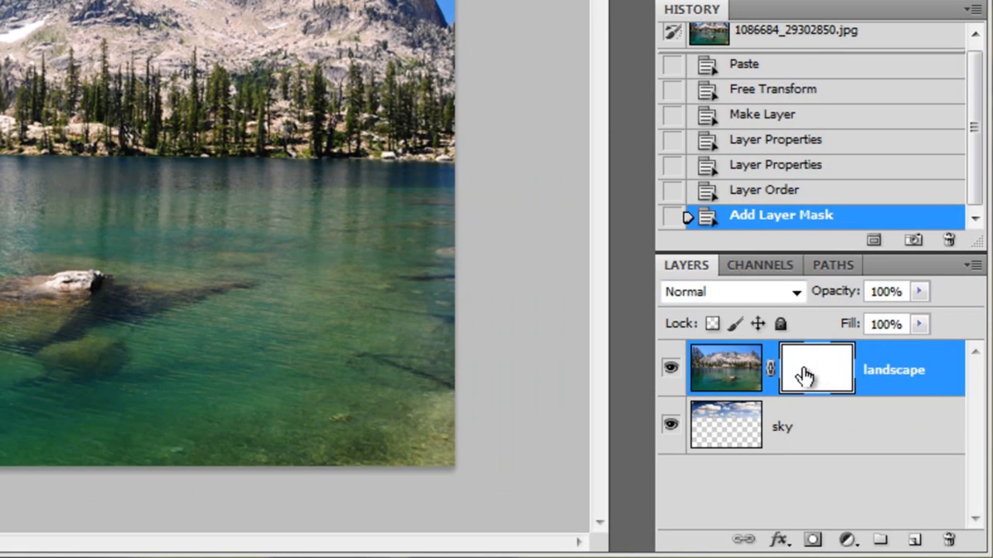
mouse_move(820, 372)
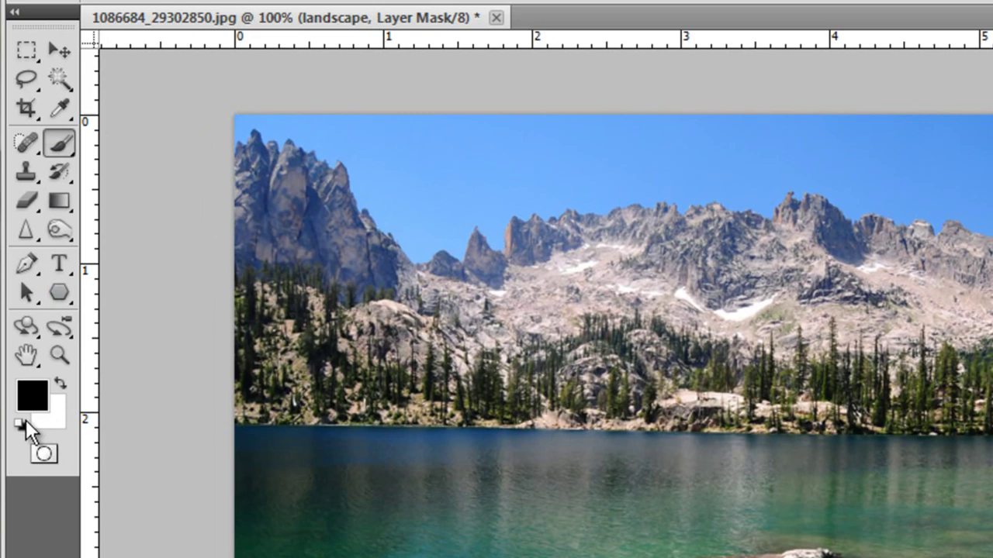
mouse_move(857, 364)
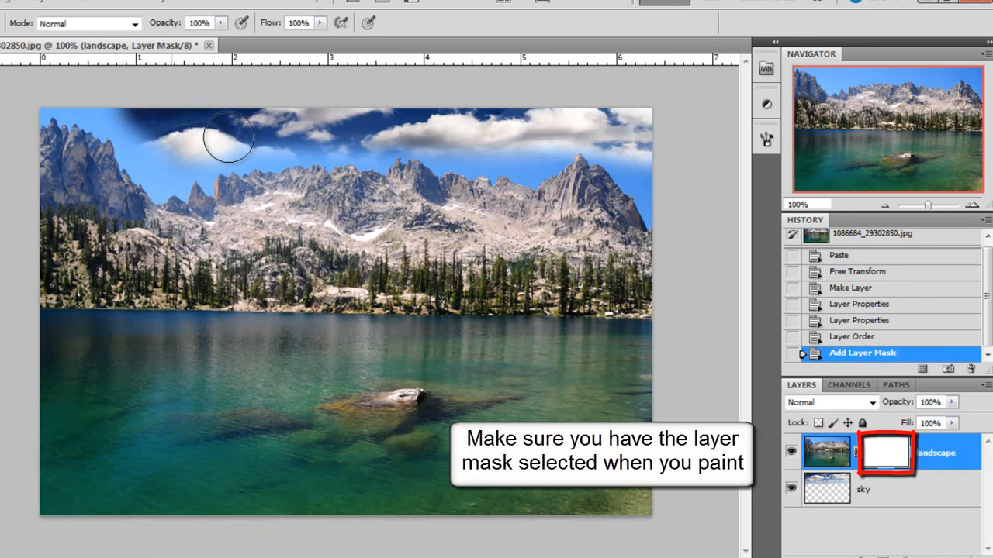
click(229, 138)
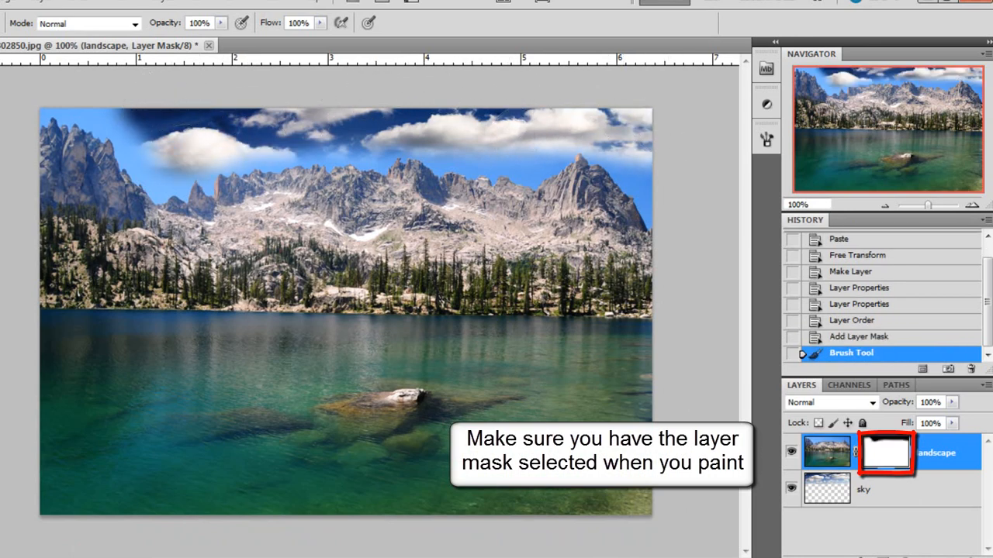
right_click(889, 454)
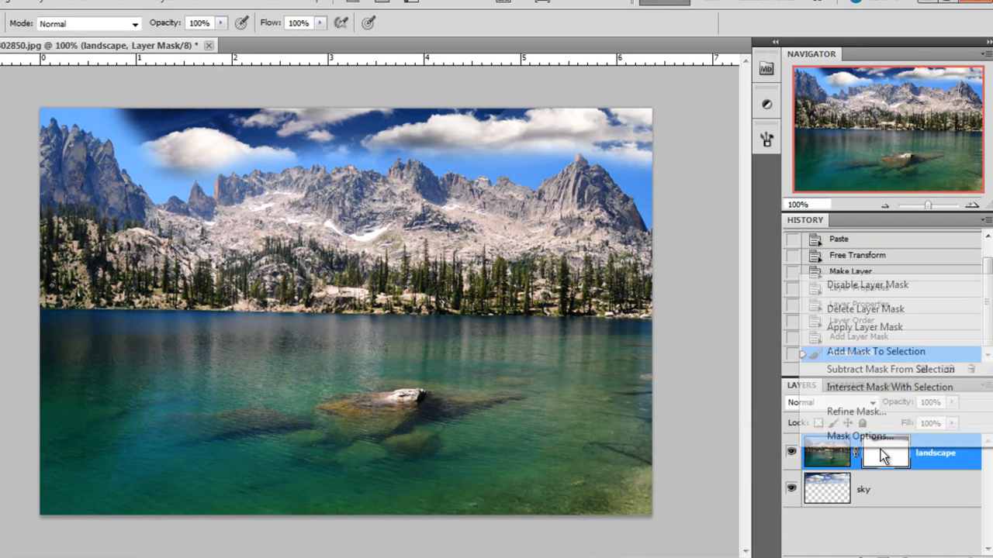
click(879, 453)
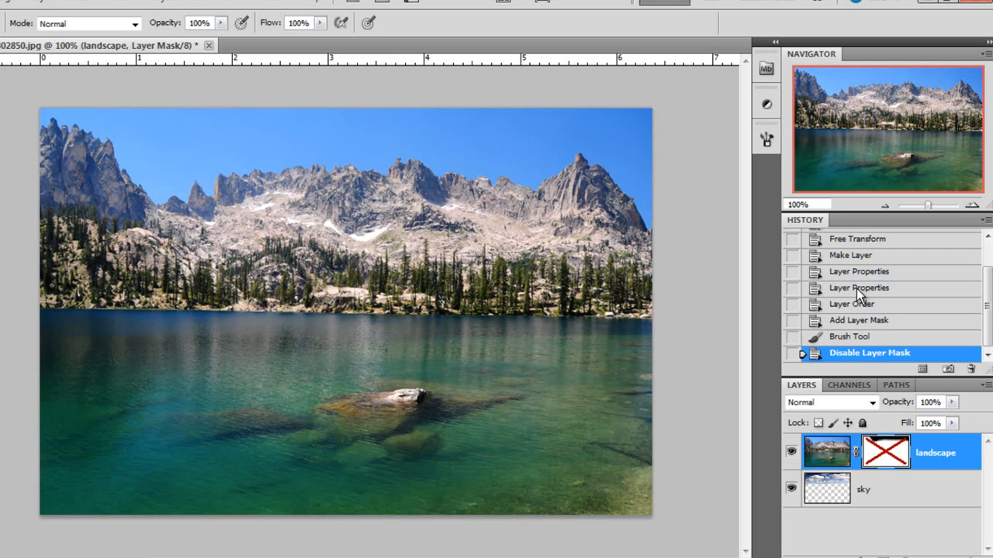
mouse_move(621, 140)
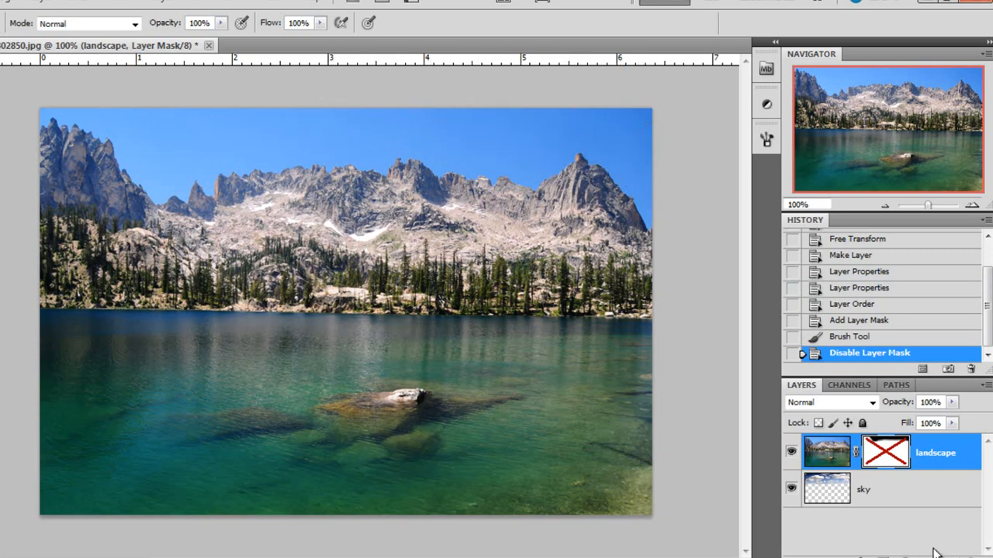
click(878, 452)
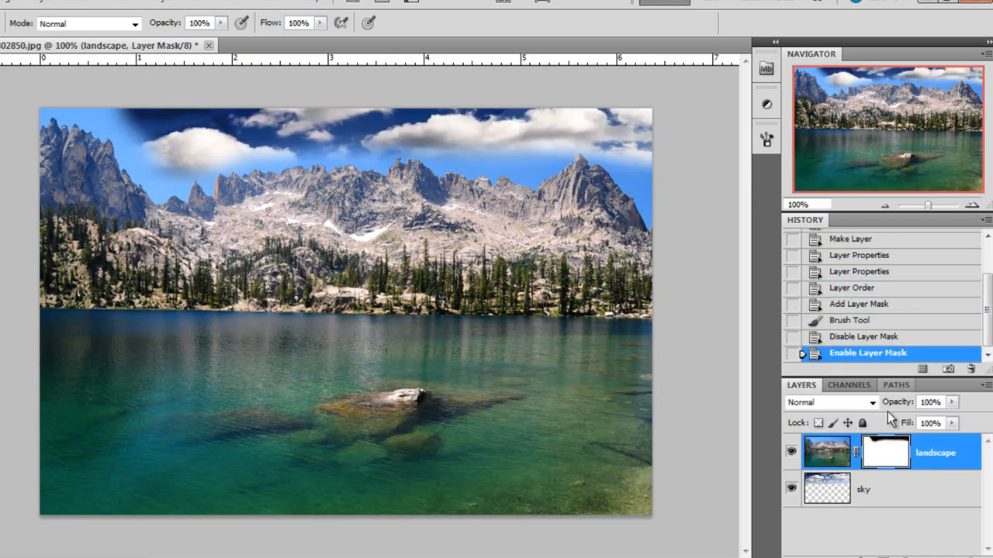
click(869, 336)
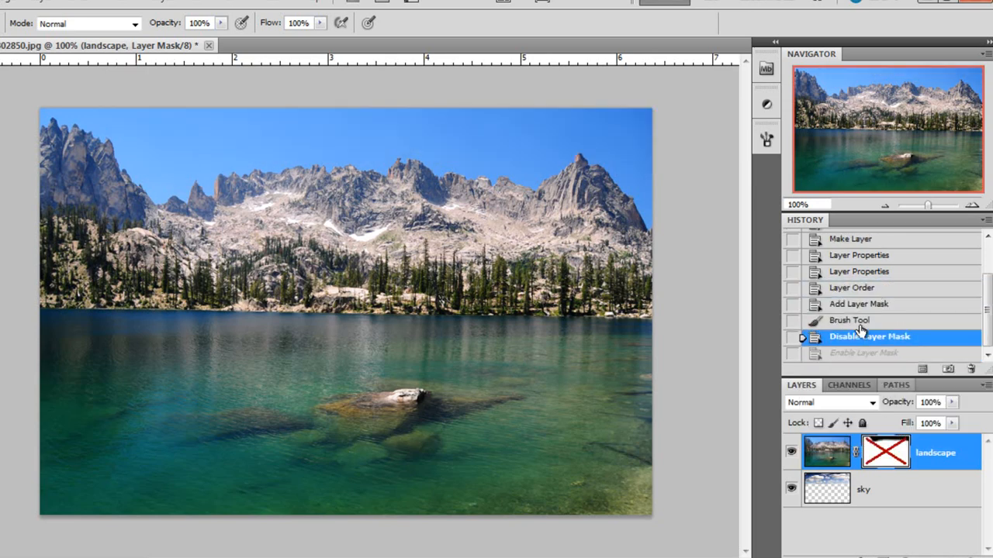
click(858, 304)
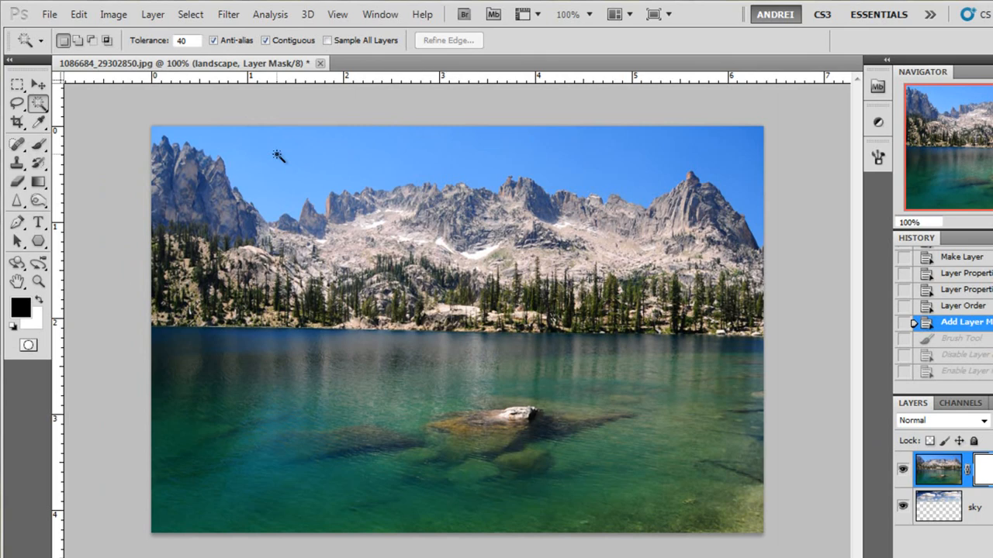
Step: Magic-wand select the blue sky above the peaks and target the landscape layer image
click(280, 154)
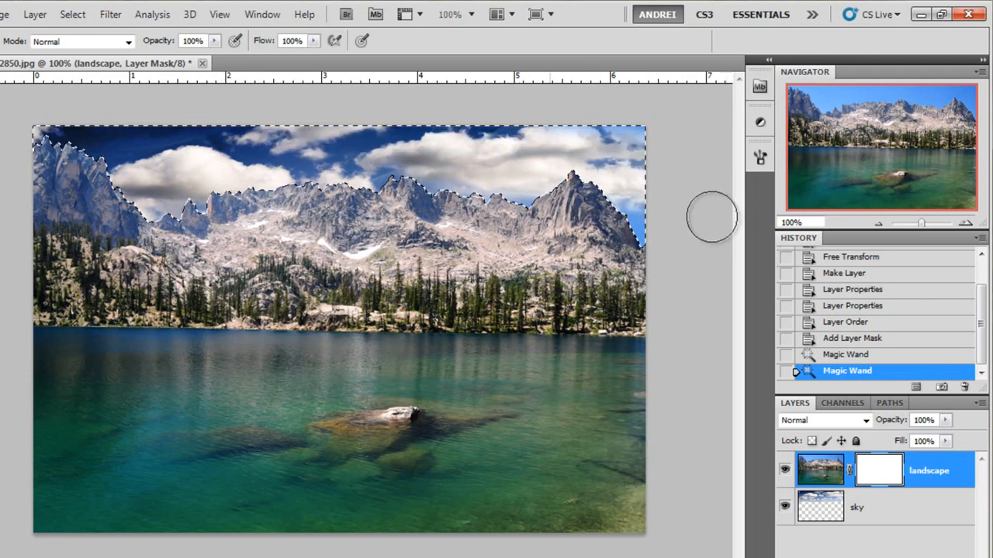
mouse_move(70, 146)
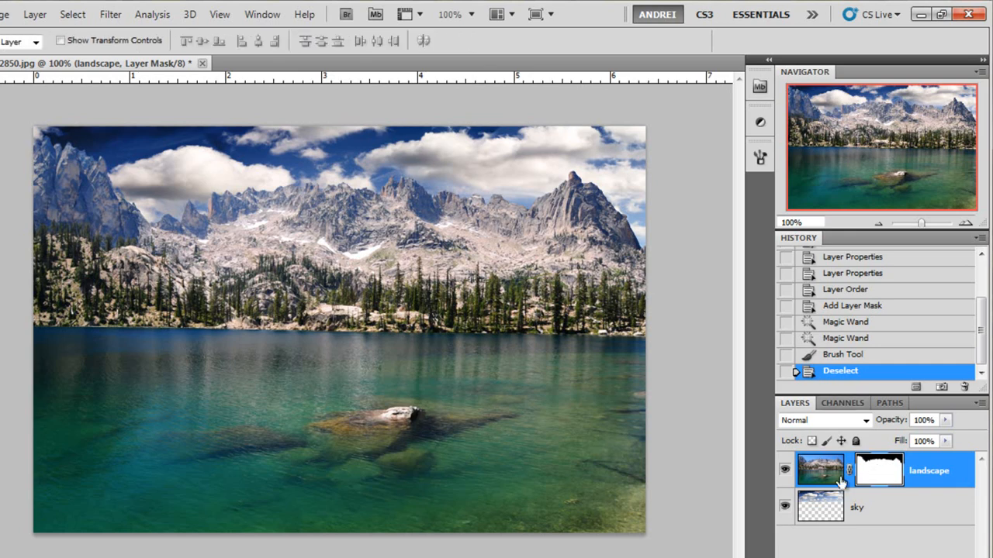
click(862, 507)
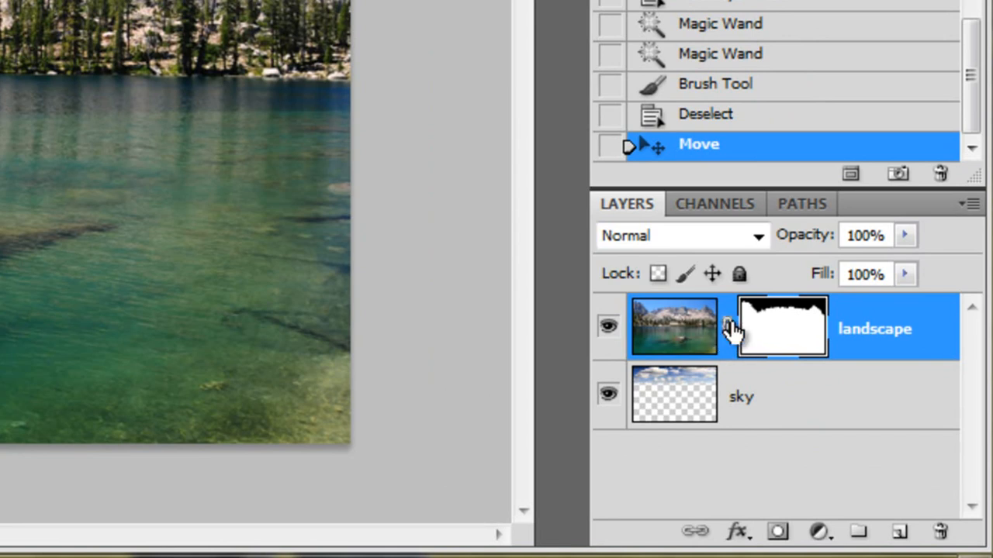
mouse_move(726, 335)
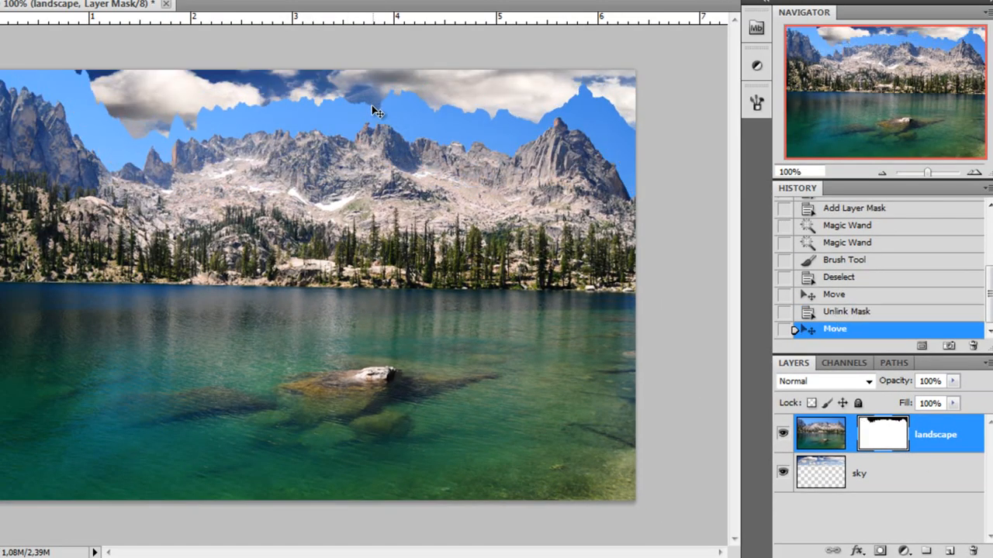
click(846, 312)
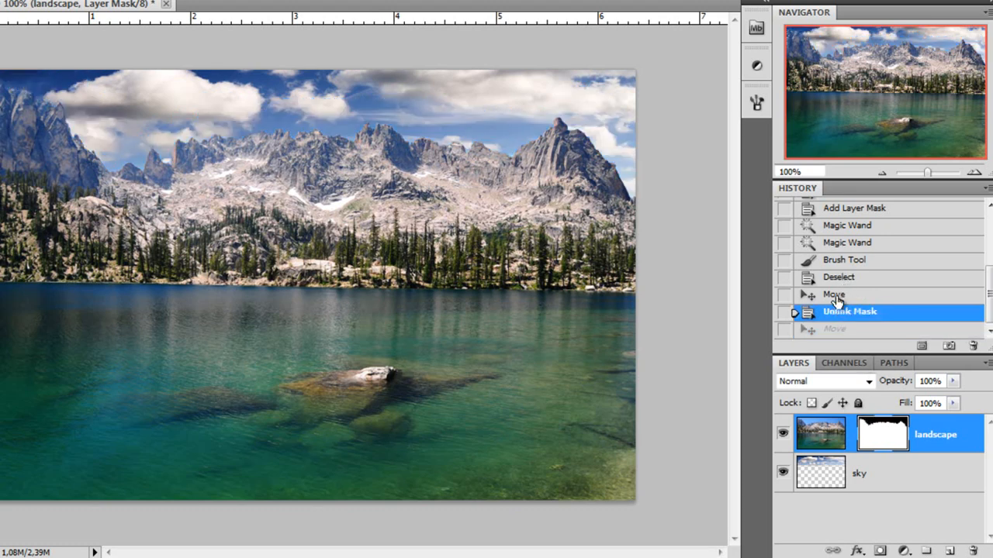
click(836, 294)
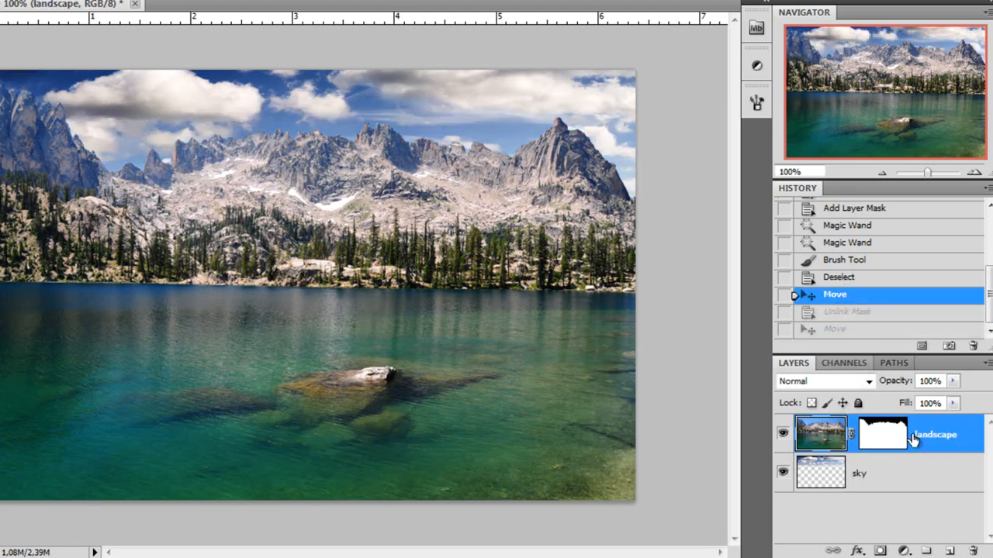
click(878, 434)
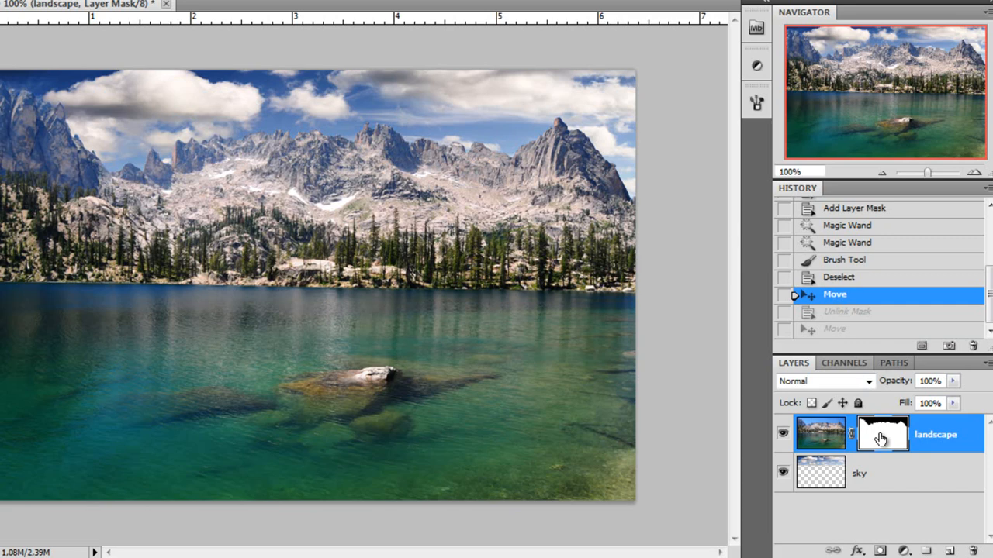
mouse_move(873, 436)
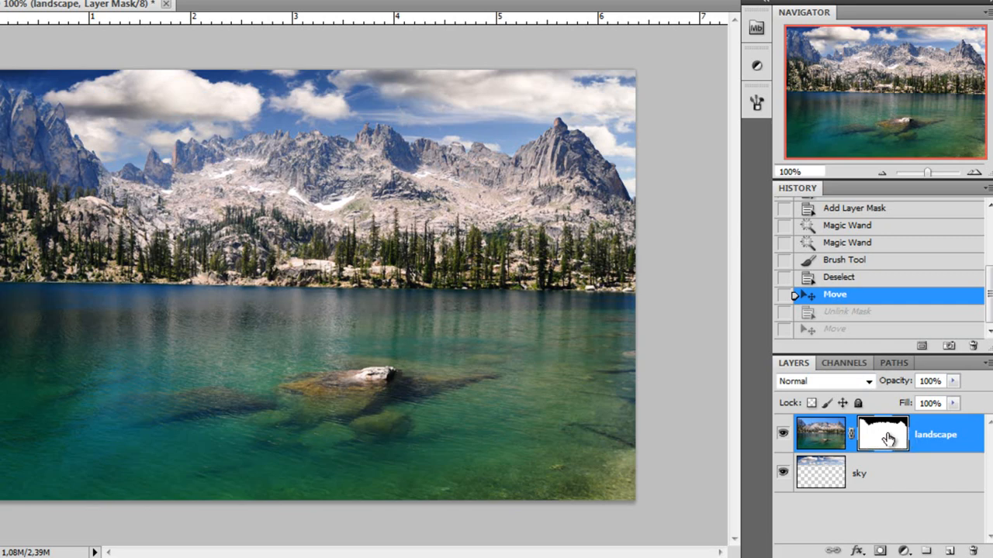
mouse_move(880, 438)
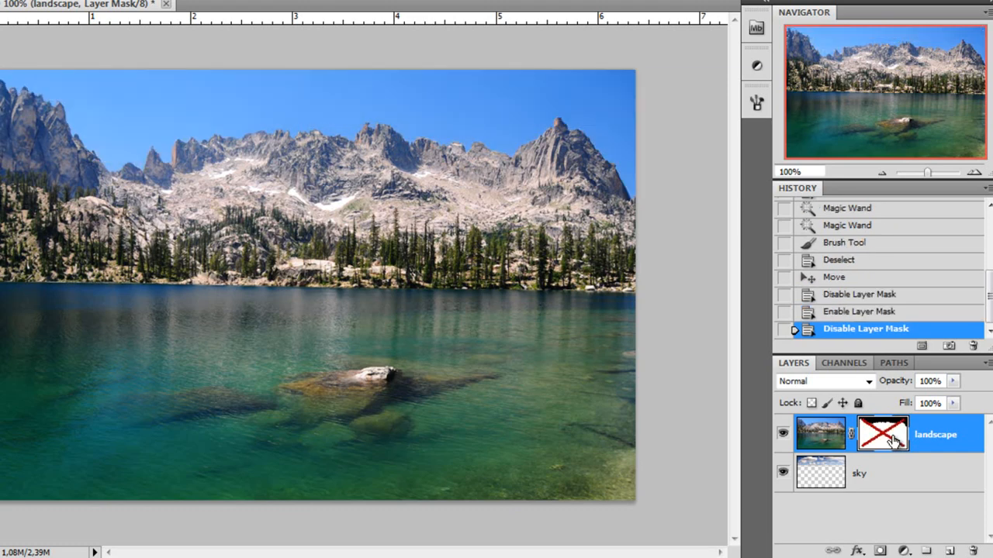
mouse_move(902, 431)
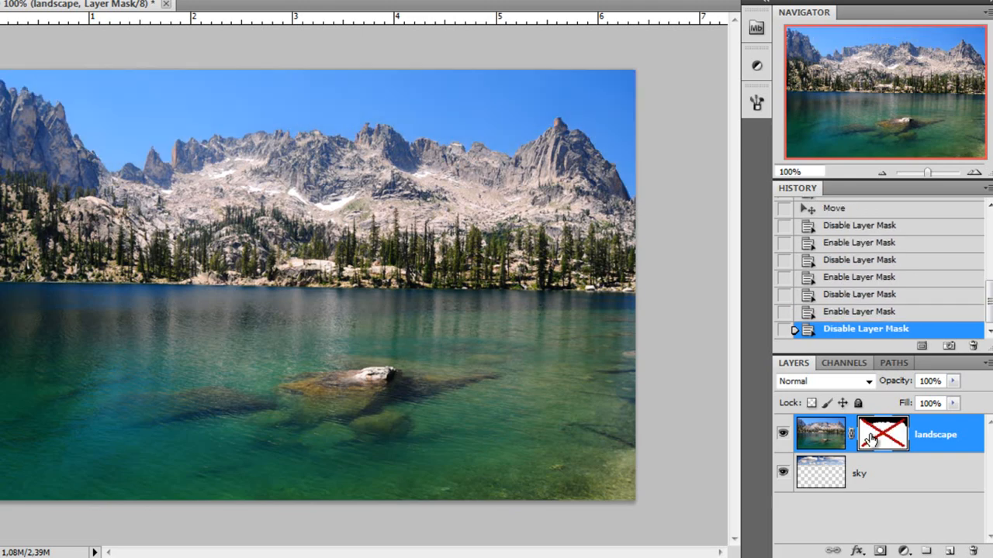
click(883, 444)
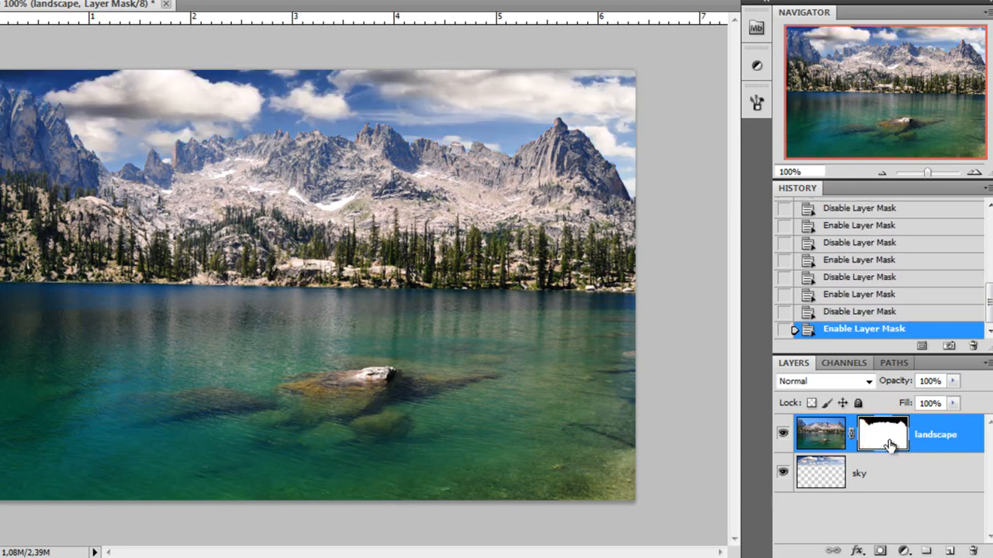
mouse_move(889, 444)
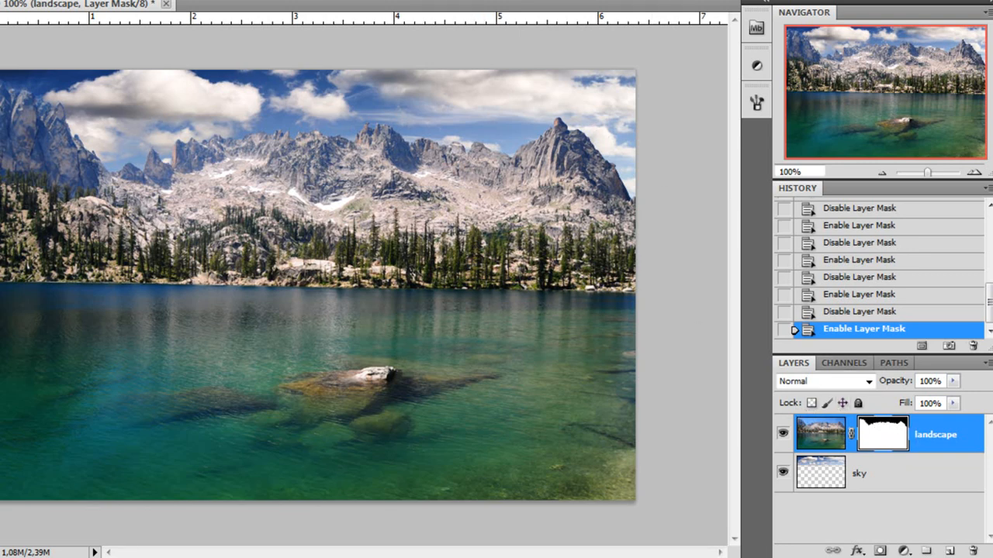
mouse_move(206, 175)
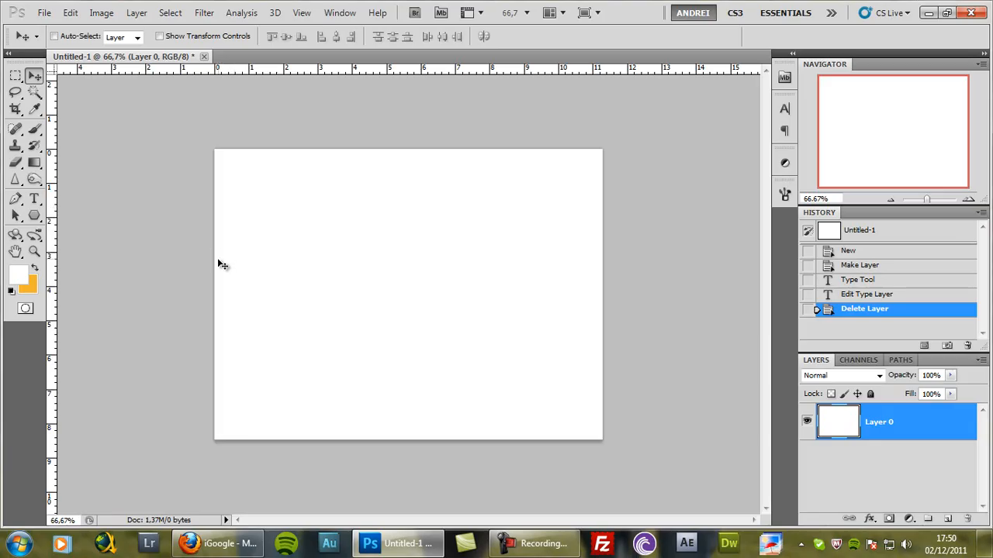
mouse_move(420, 302)
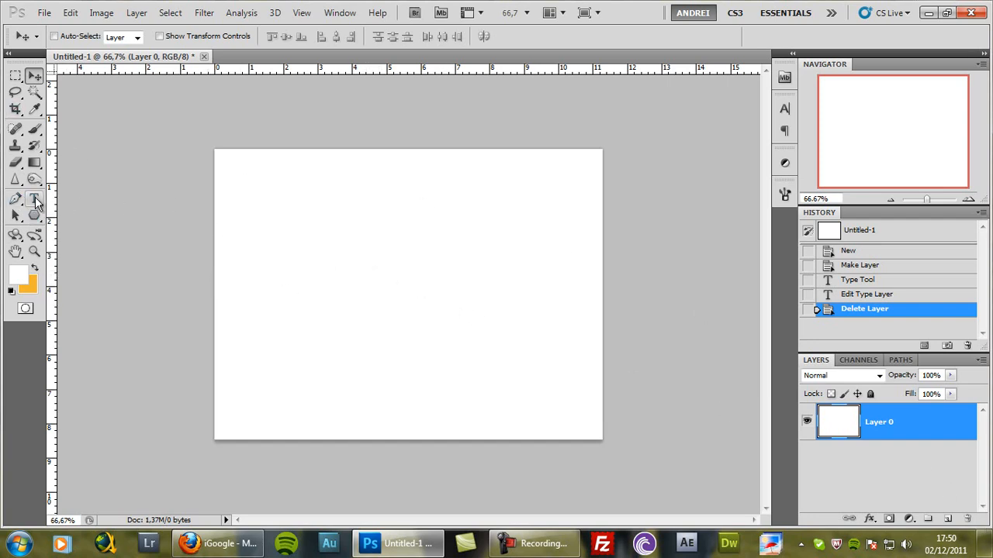
Step: Add the 'PSD BOX' text with the Type tool and enlarge its font size
click(30, 211)
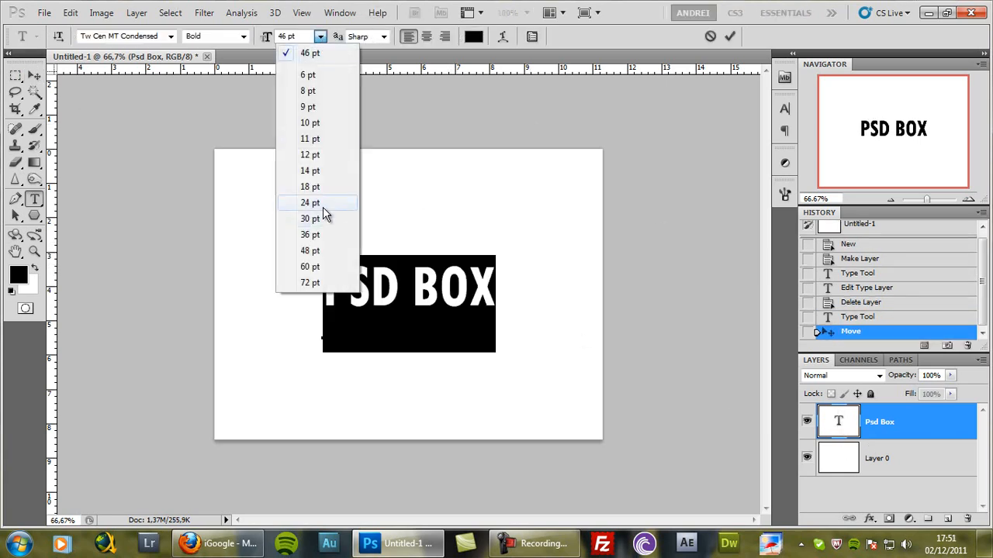
click(310, 266)
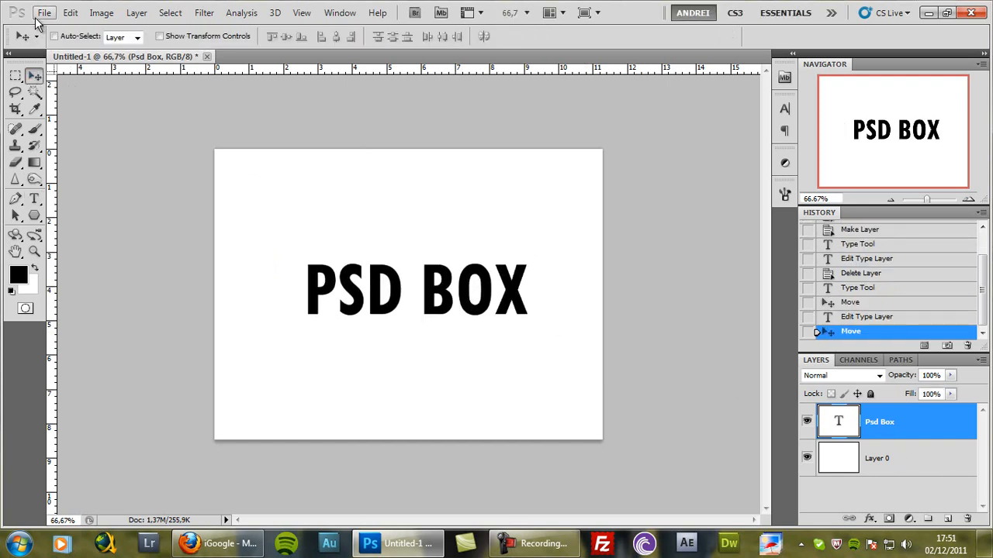
click(44, 14)
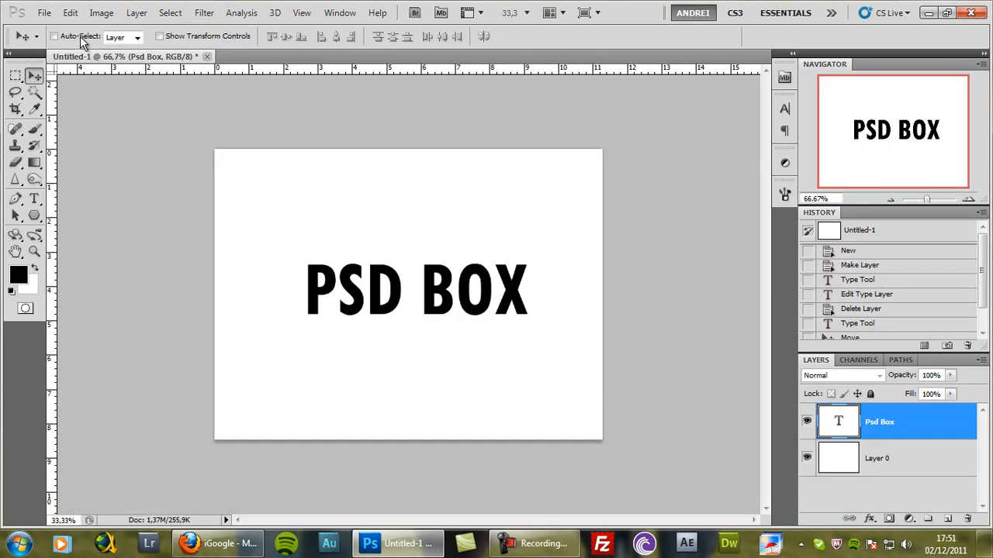
Step: Open the clouds photo, copy it, and paste it into the PSD BOX document for resizing
click(51, 12)
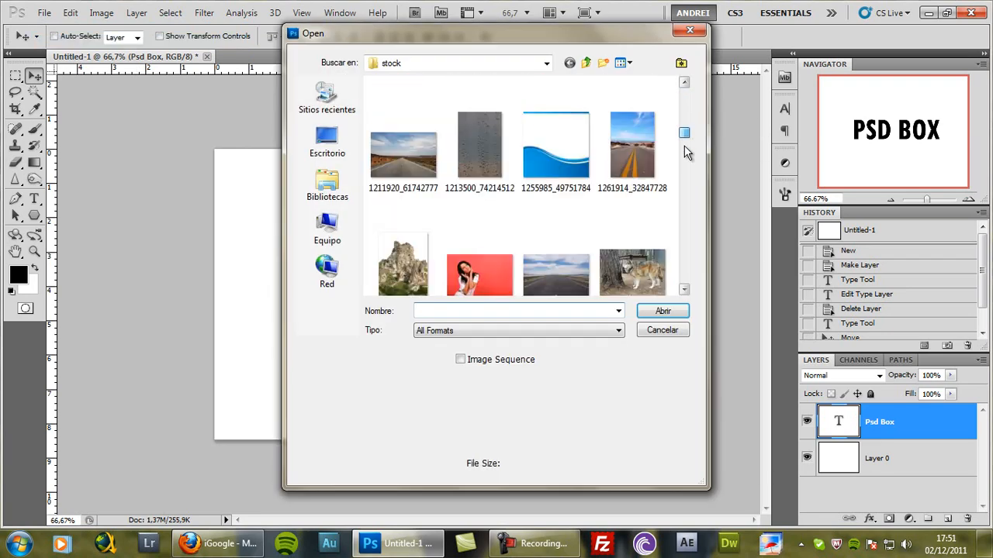
scroll(down, 3)
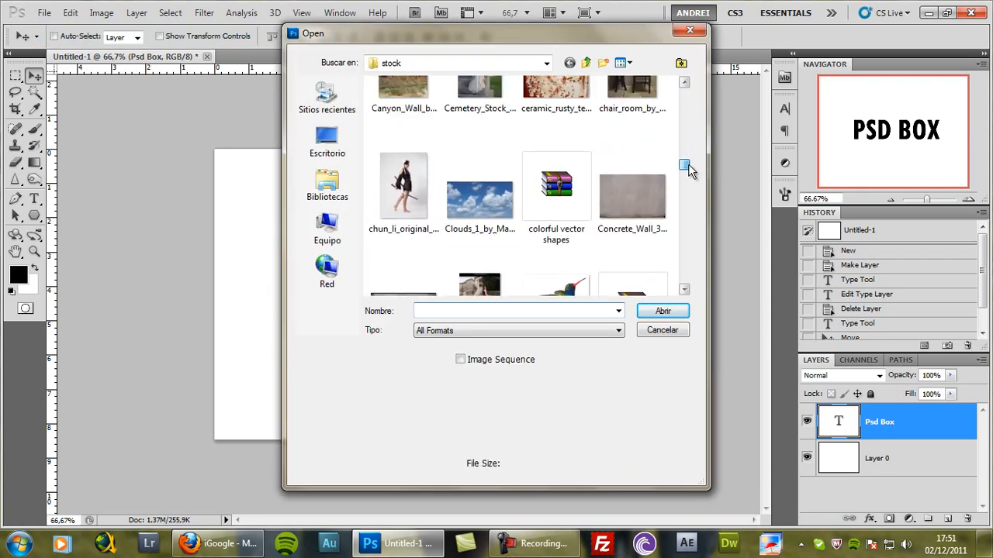
click(663, 329)
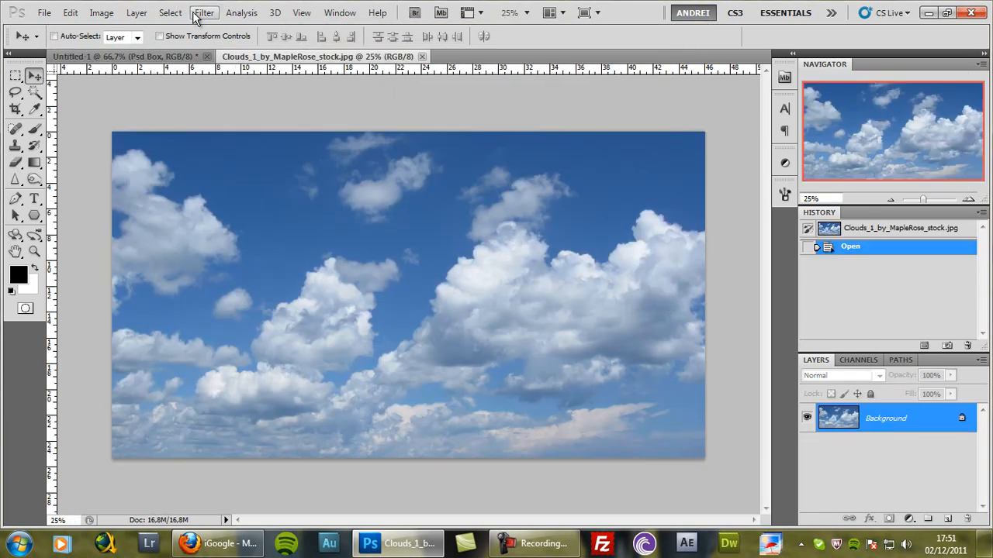
click(163, 12)
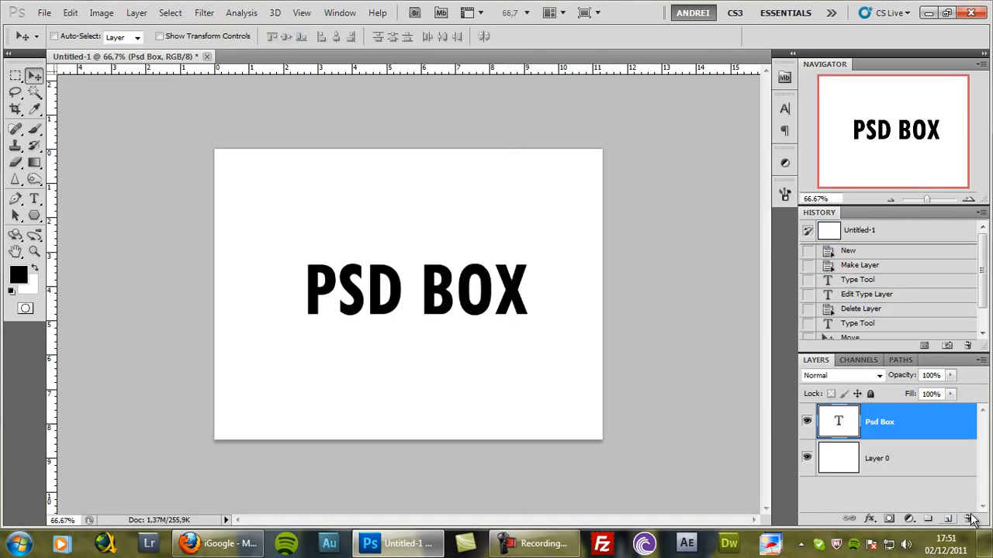
click(50, 14)
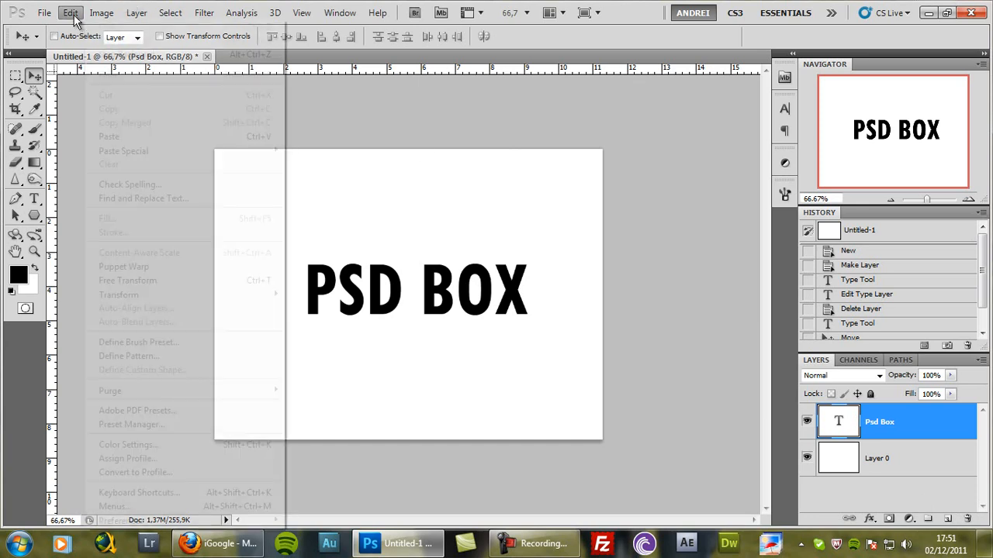
click(109, 137)
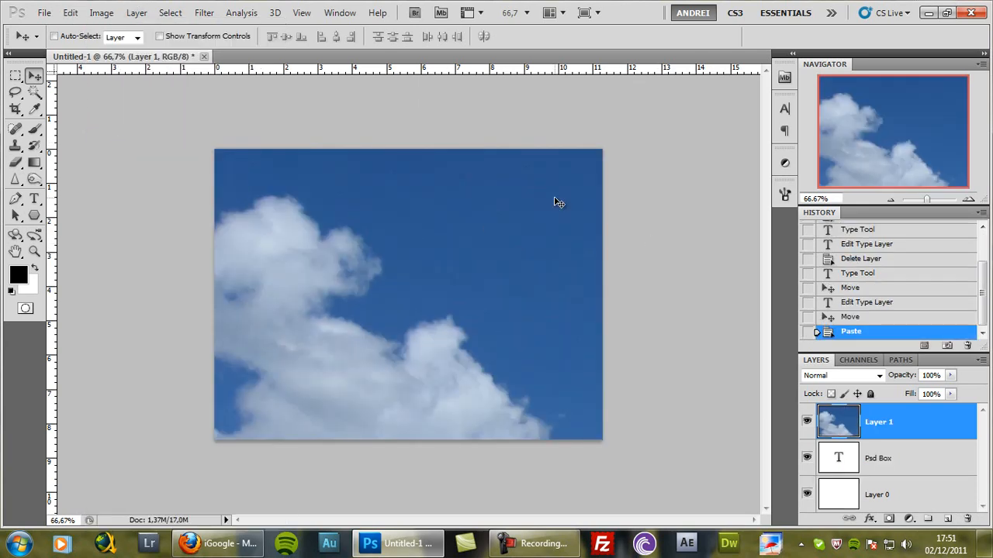
key(ctrl+t)
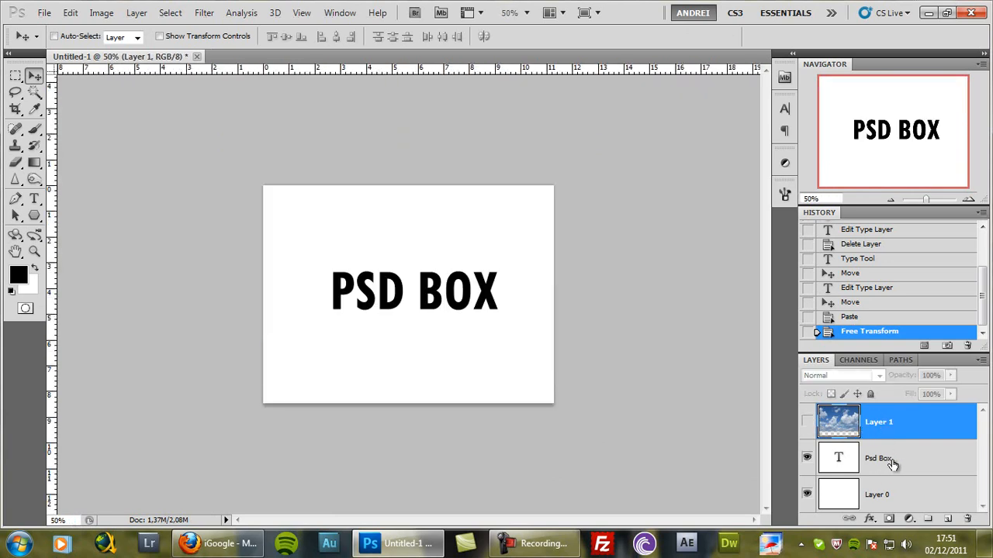
Step: Show the clouds layer and clip it to the PSD BOX text layer
click(886, 465)
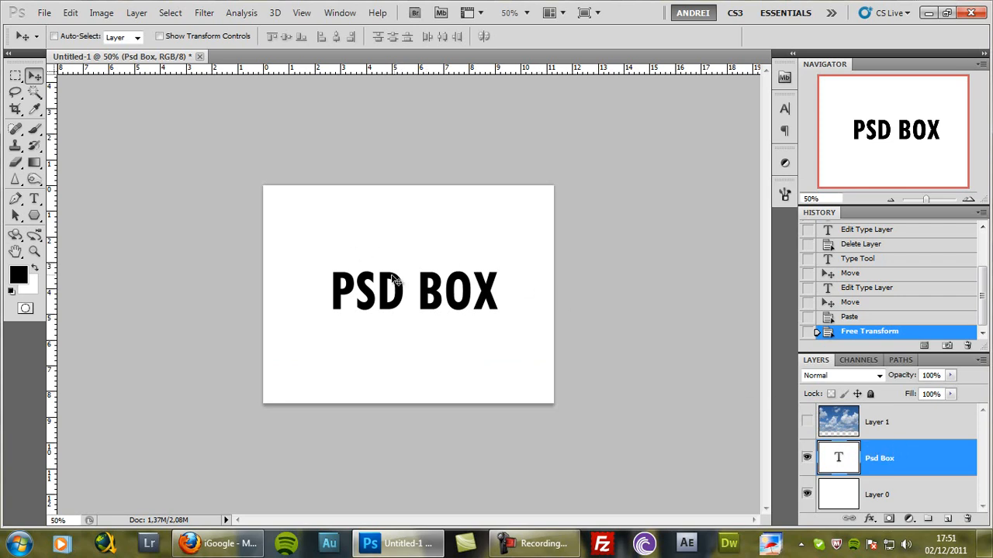
mouse_move(895, 429)
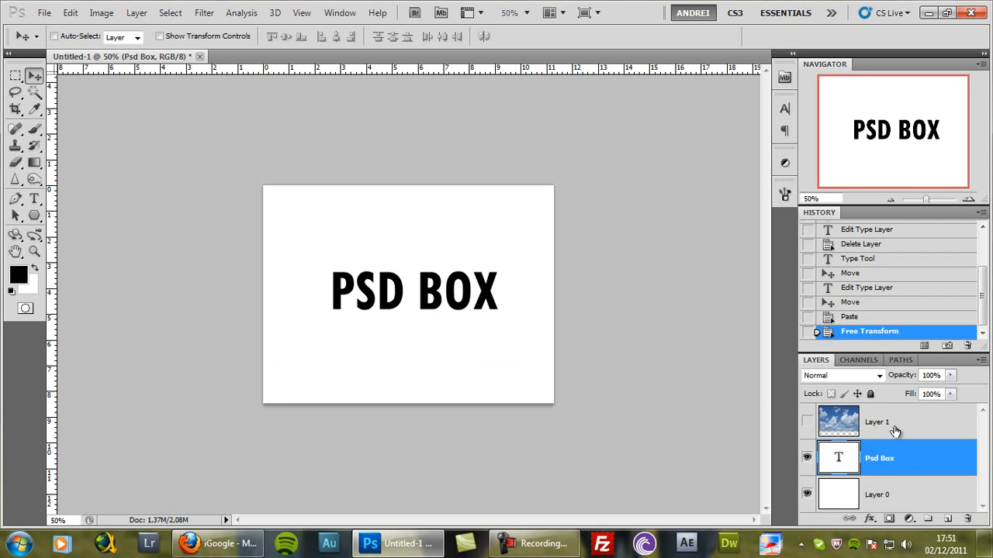
click(893, 422)
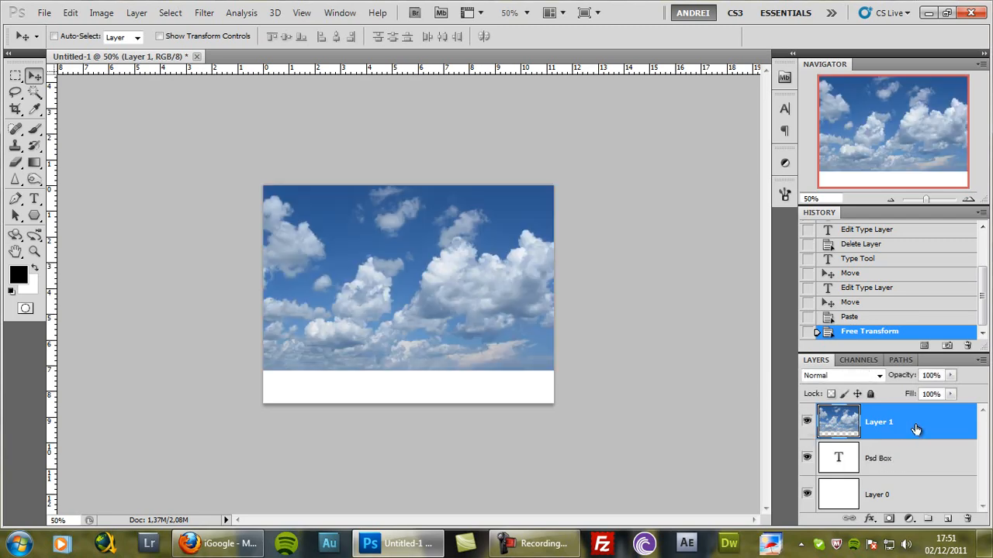
mouse_move(917, 423)
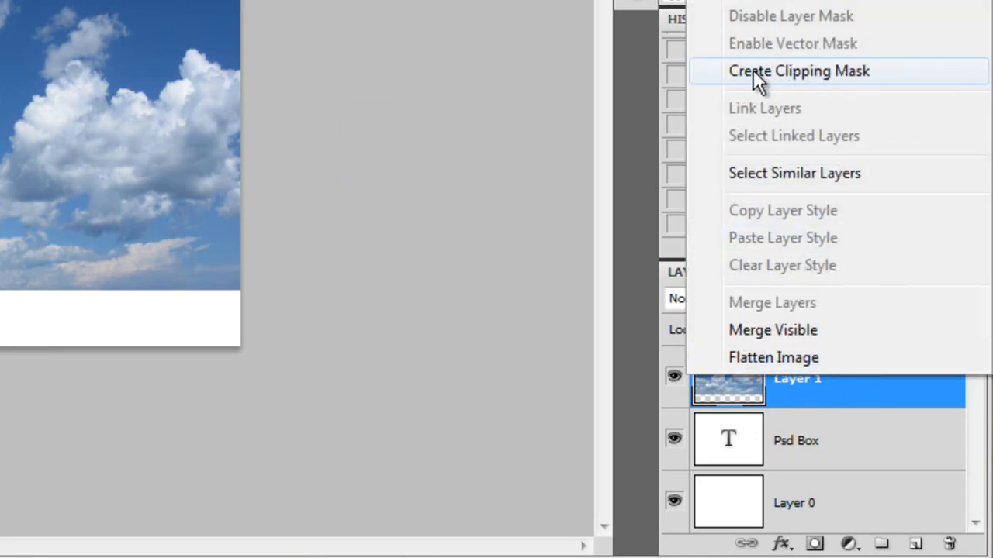
click(799, 70)
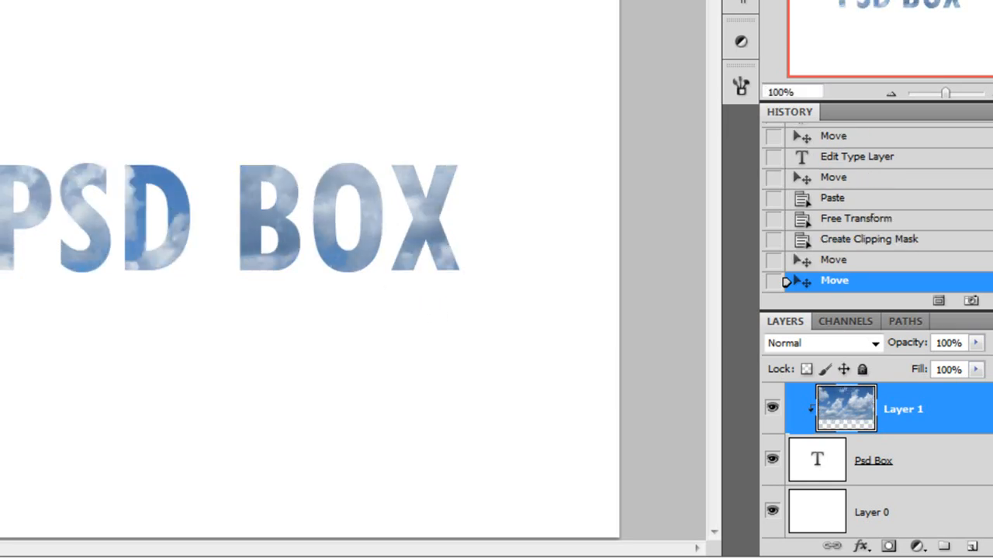
click(109, 4)
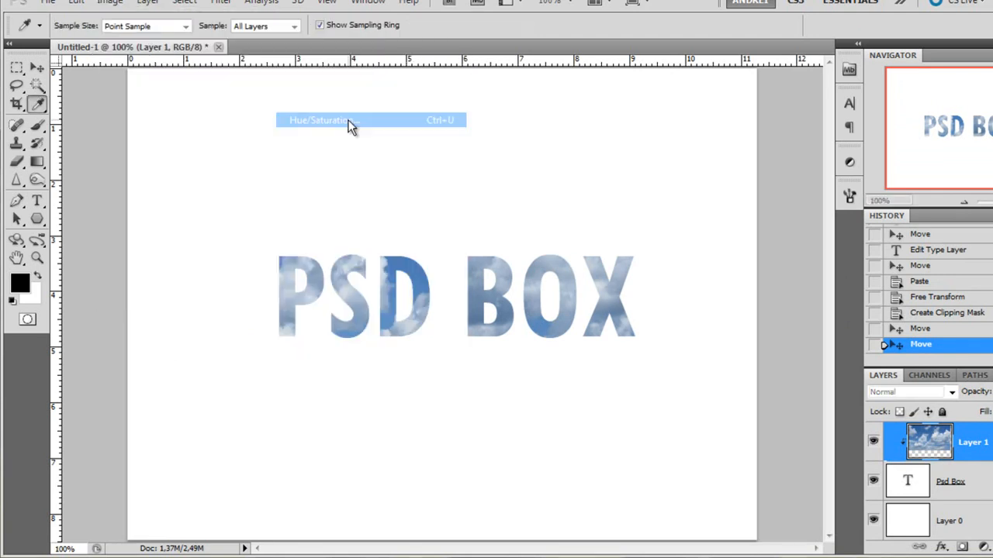
Step: Apply a Hue/Saturation adjustment to the clipped clouds, then delete the cloud layer
click(320, 121)
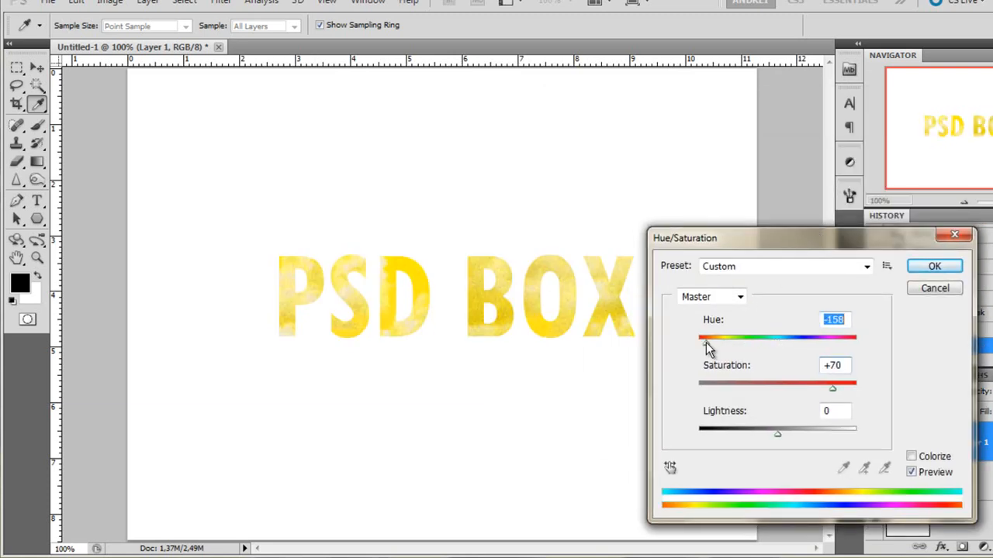
click(934, 266)
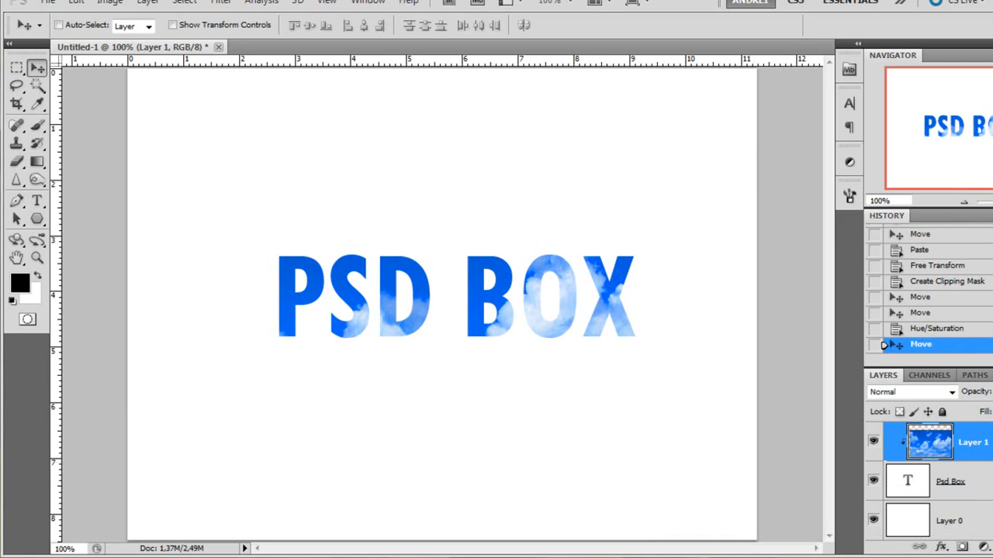
click(949, 447)
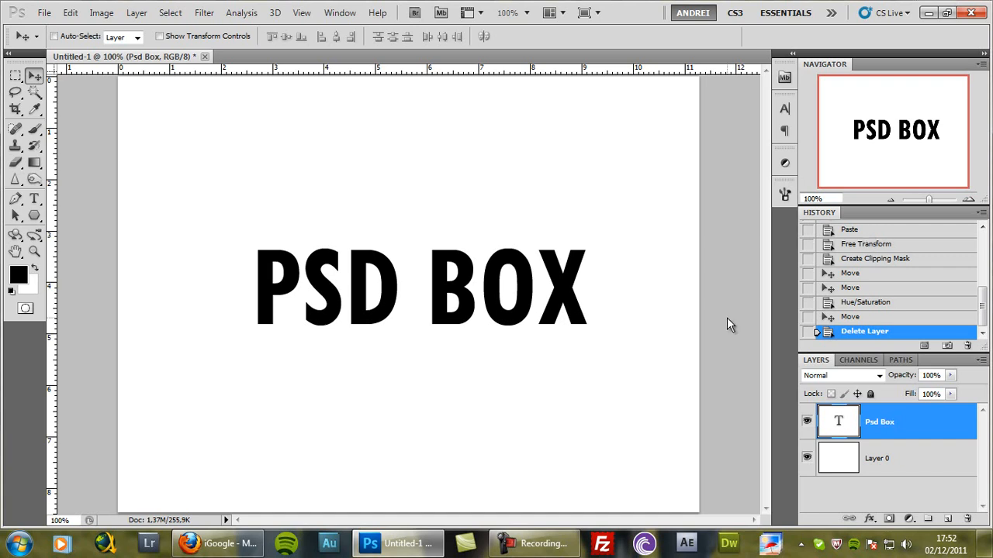
mouse_move(879, 130)
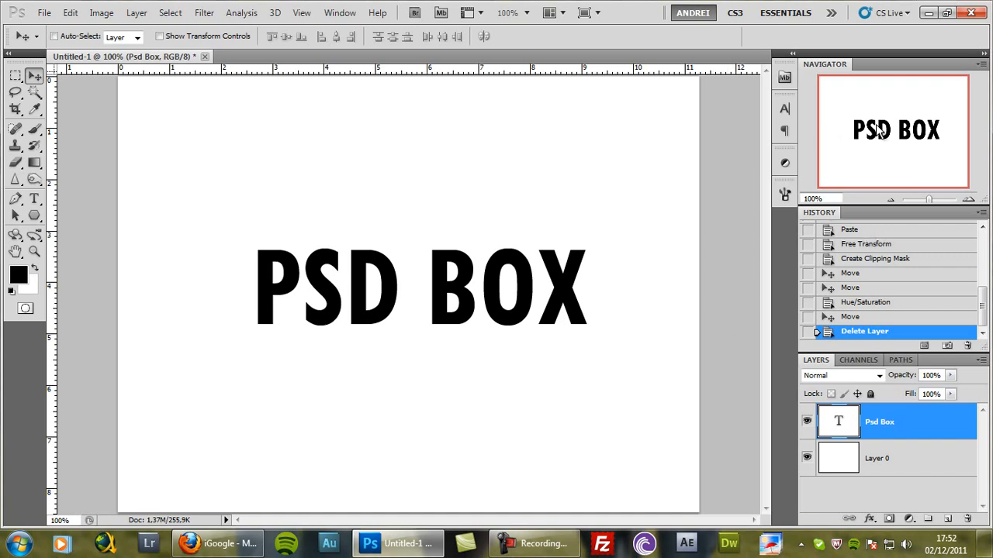
mouse_move(878, 155)
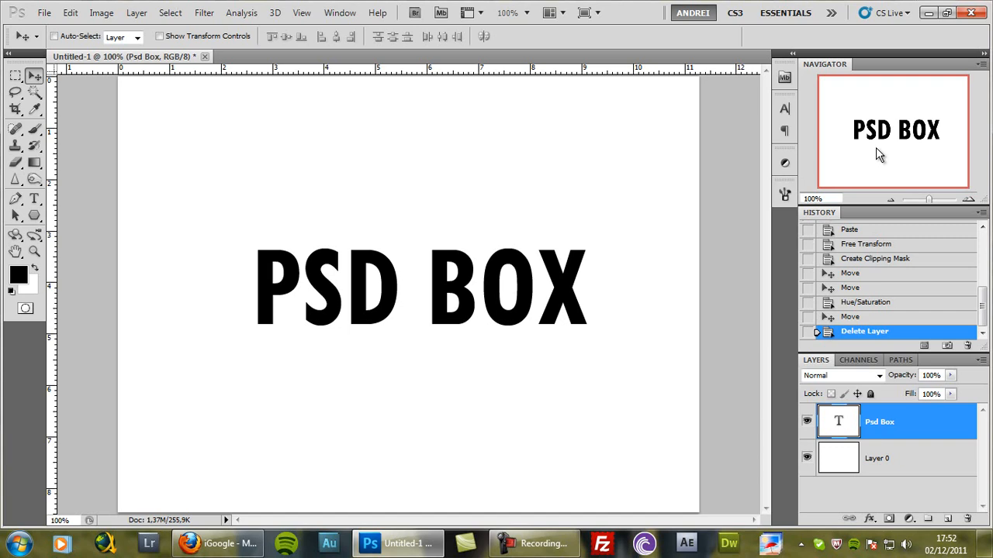